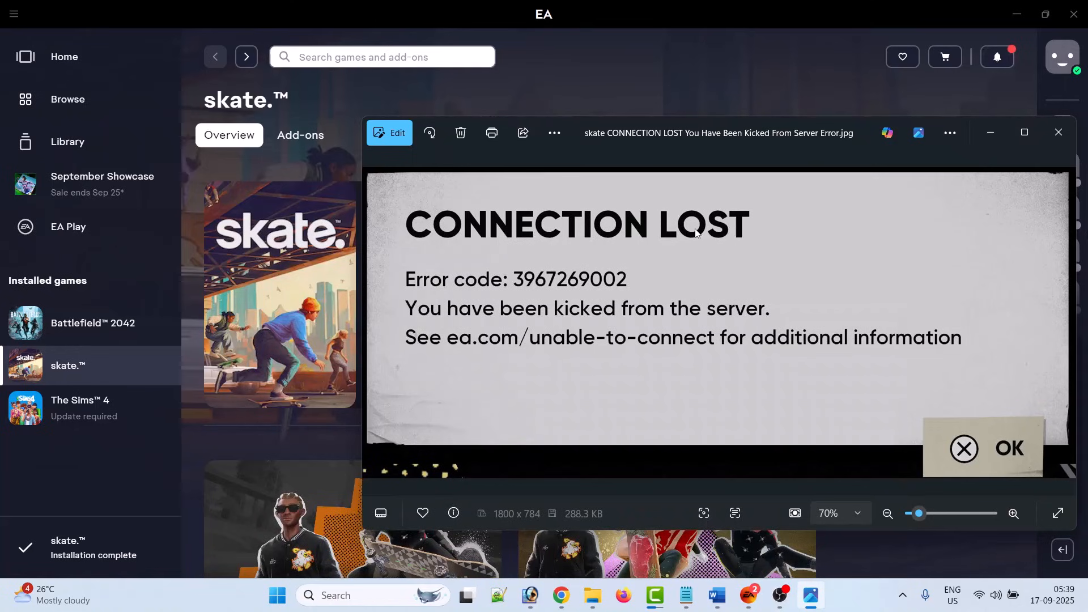
mouse_move(556, 293)
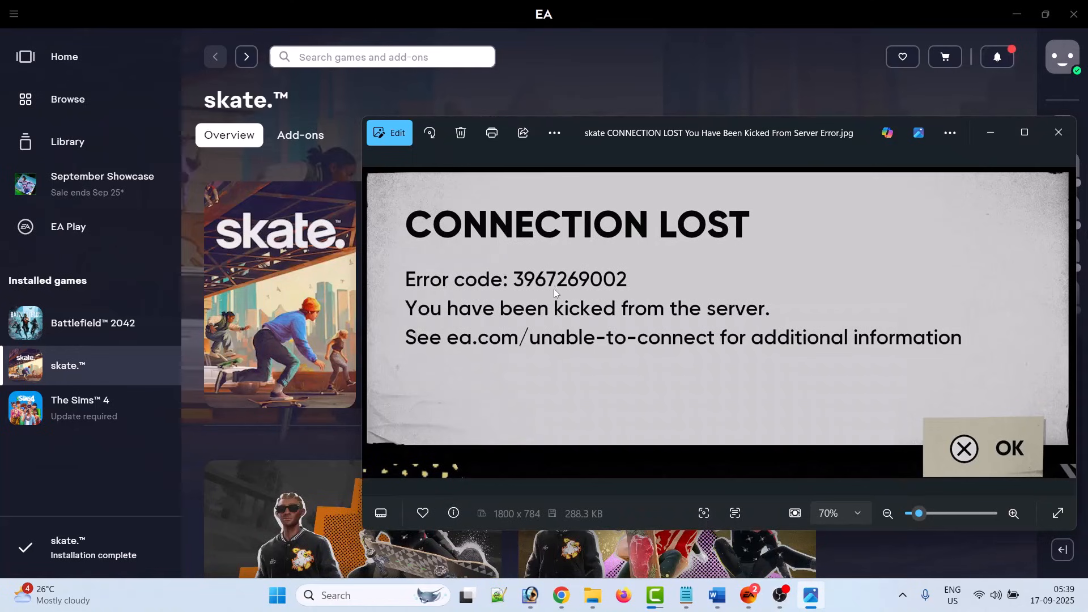
mouse_move(474, 327)
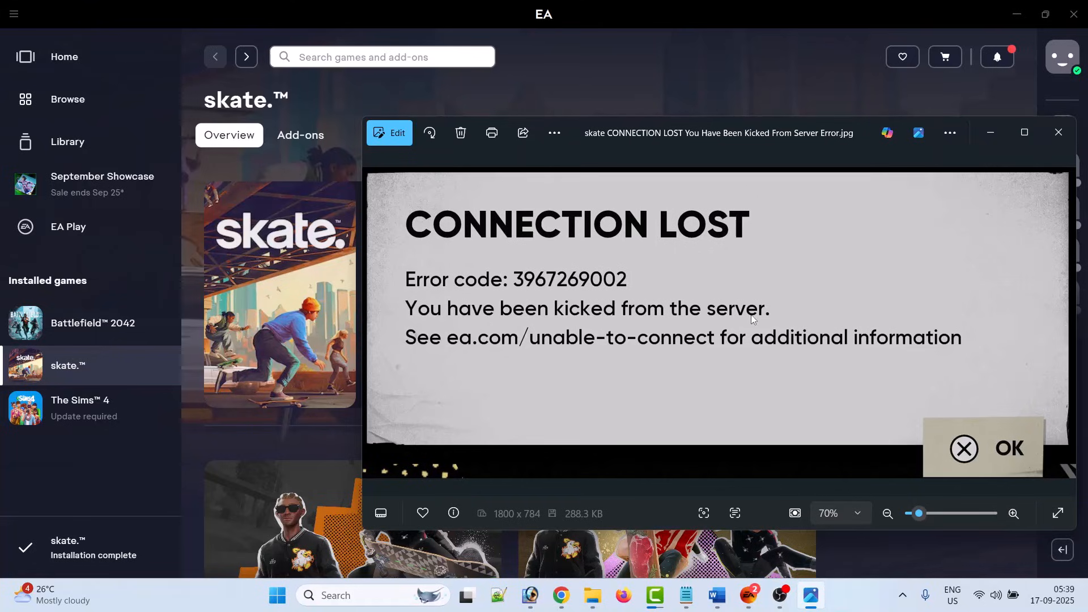
mouse_move(635, 234)
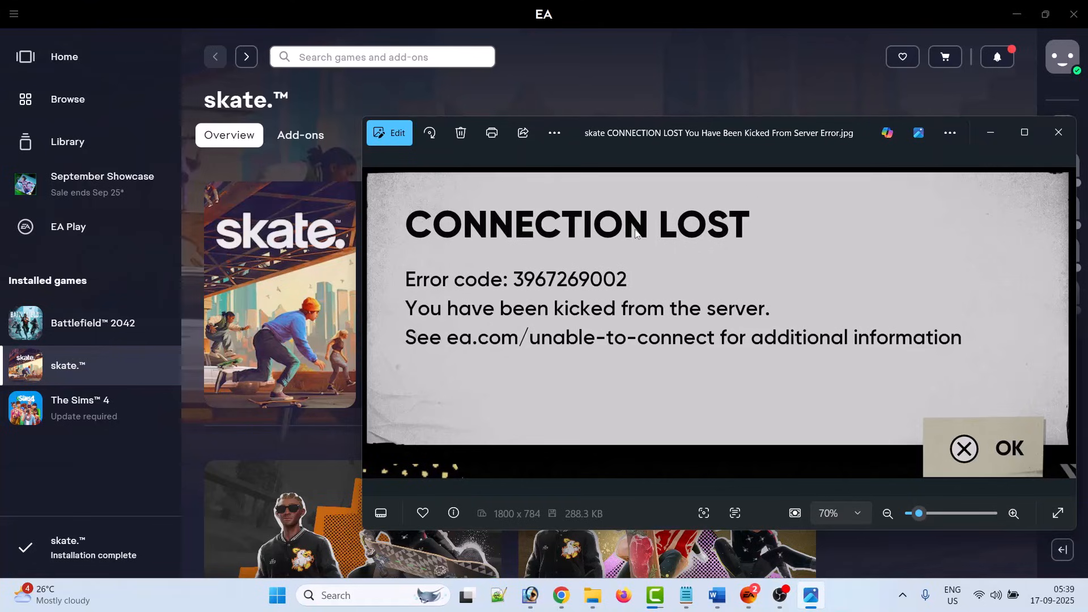
mouse_move(735, 261)
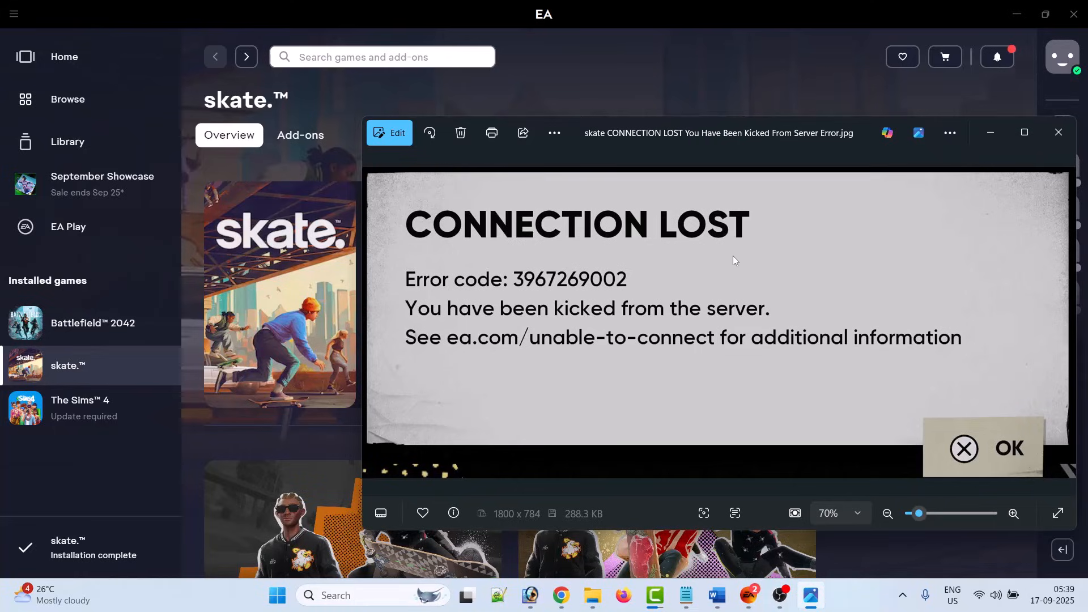
mouse_move(857, 282)
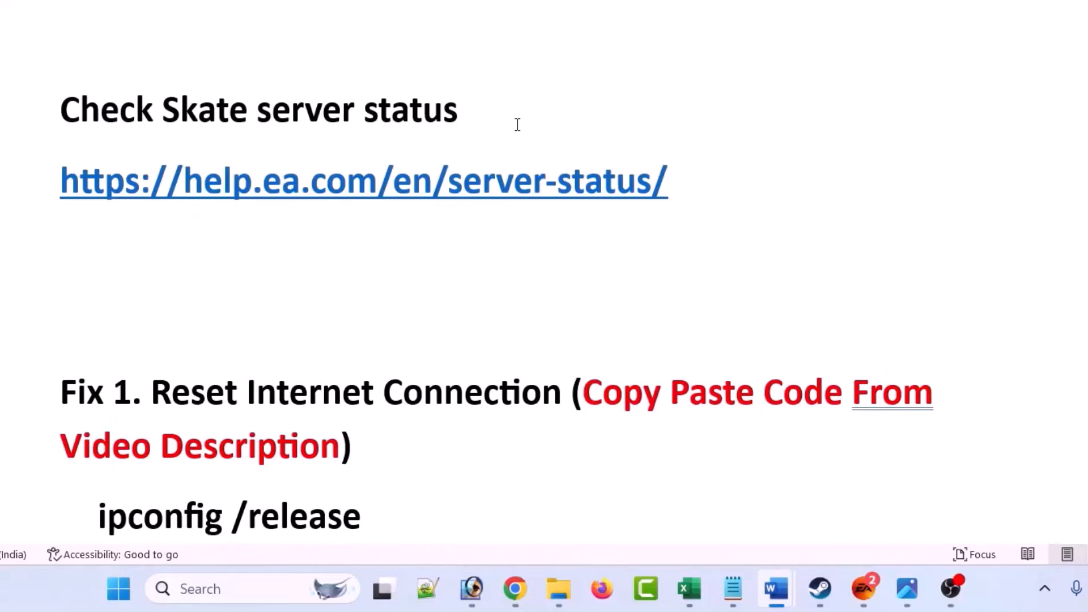
Bring up EA's help.ea.com server status page from the link in the notes
double_click(258, 110)
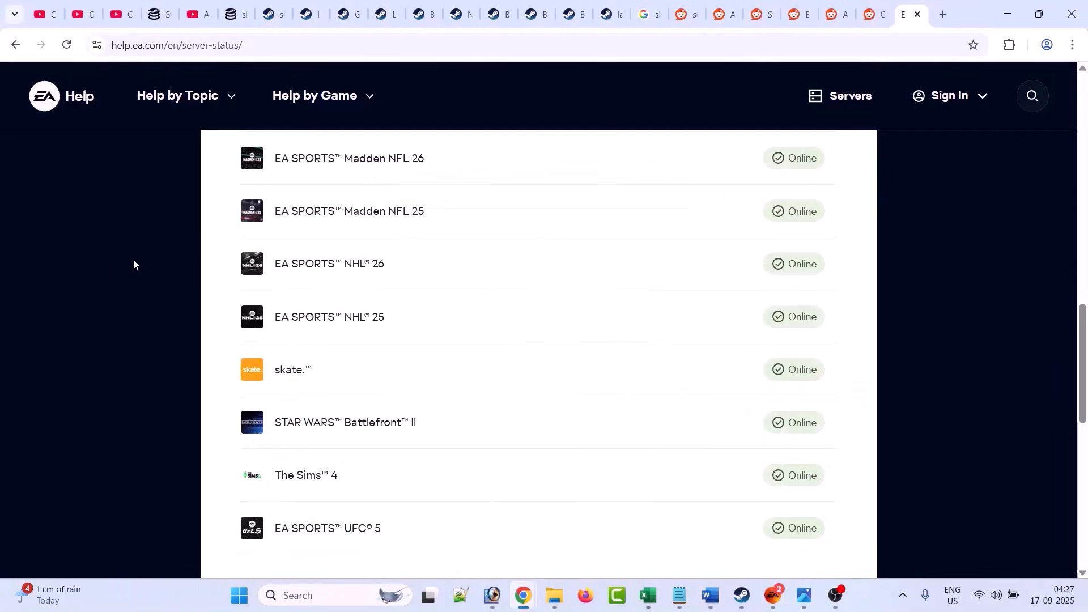
Locate skate in the server status list showing Online, then return to the Word notes
scroll("down", 3)
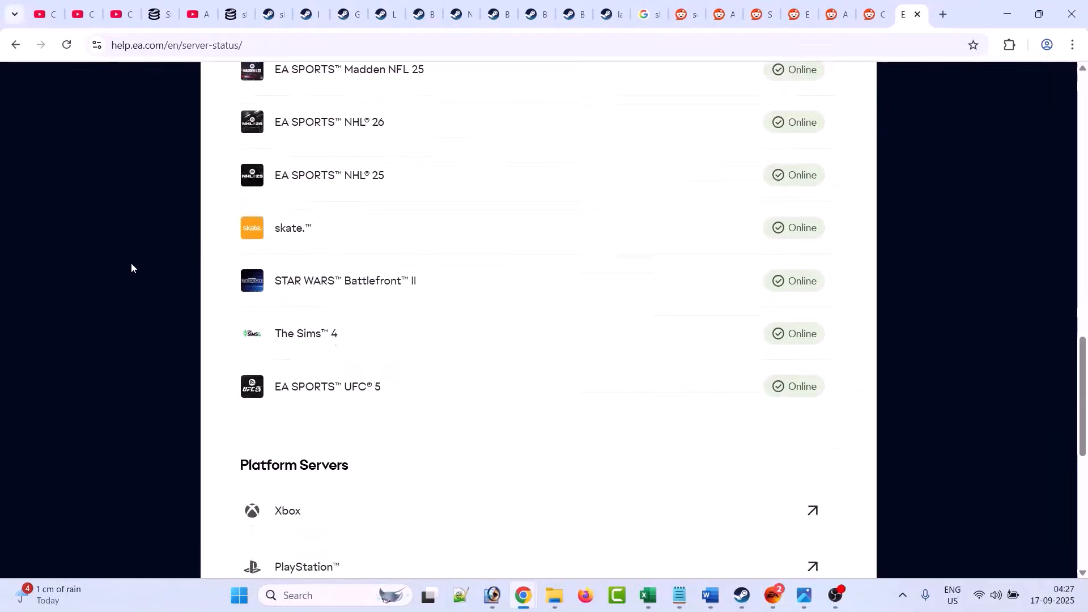
double_click(288, 228)
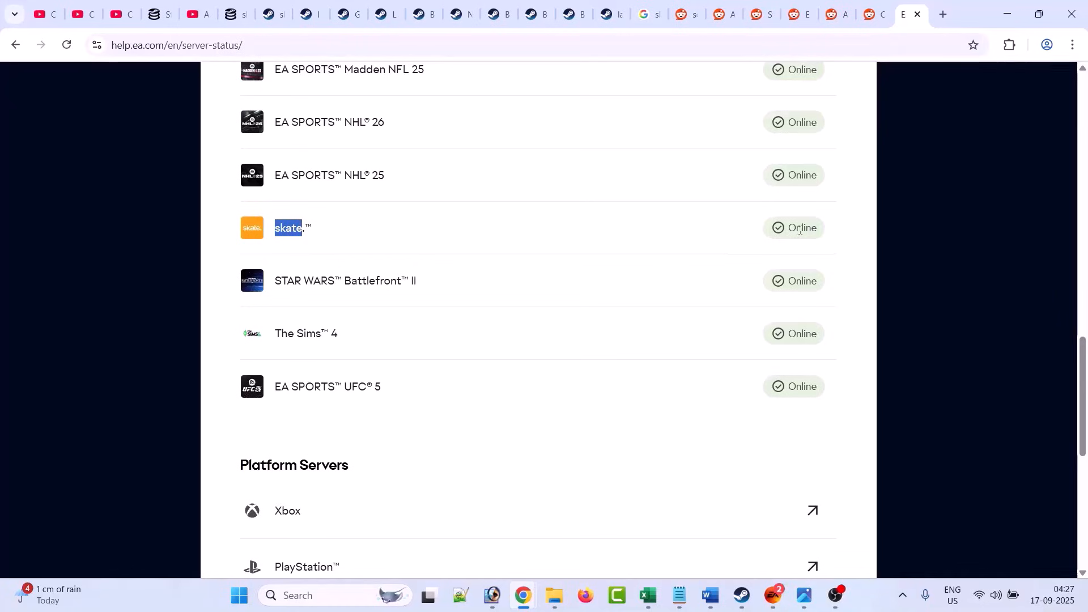
mouse_move(491, 232)
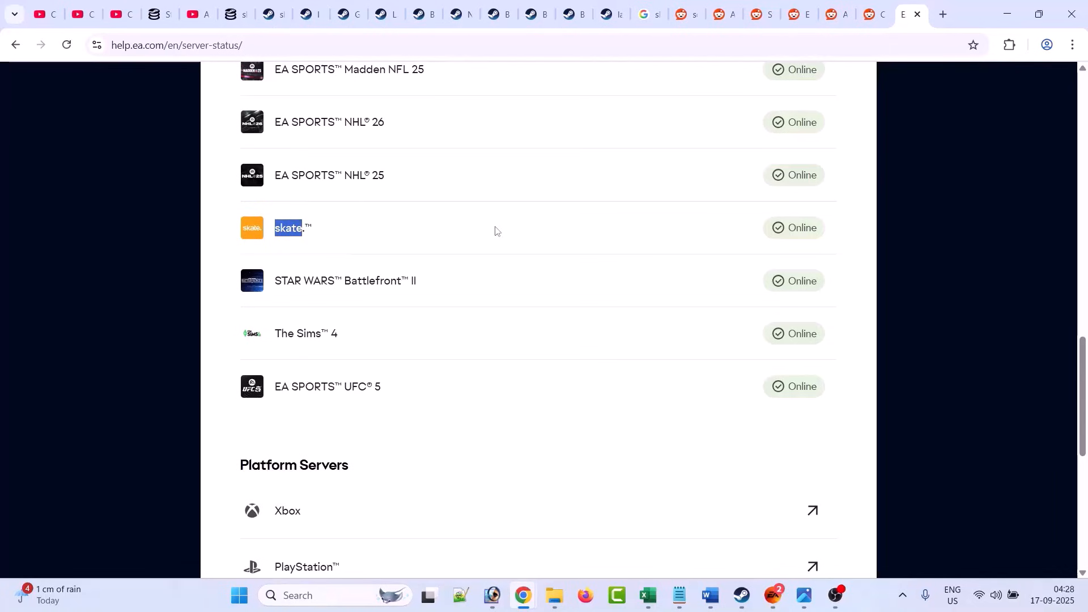
mouse_move(495, 235)
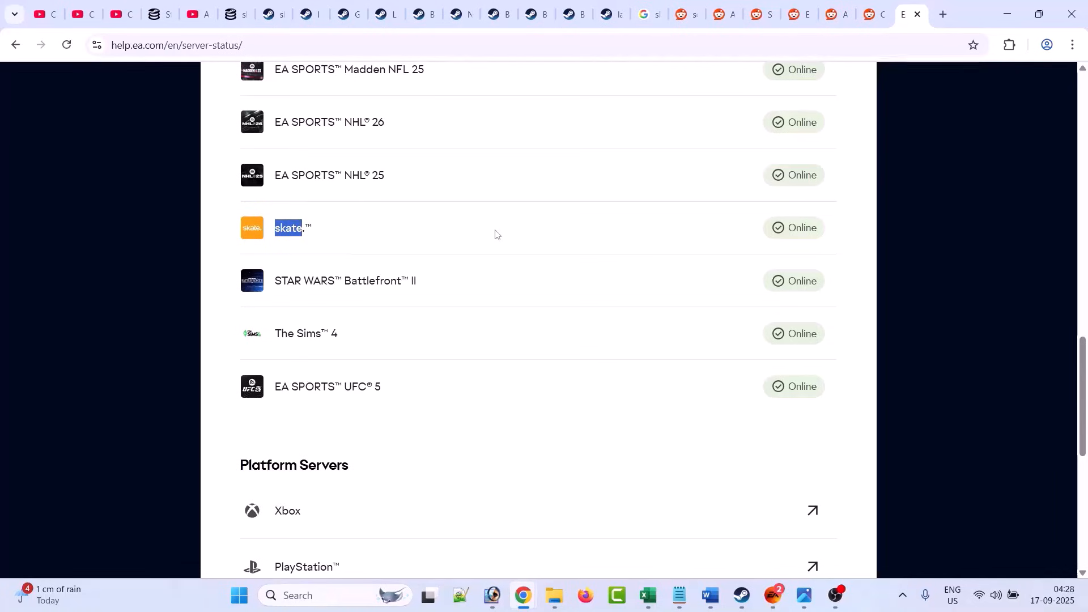
mouse_move(491, 276)
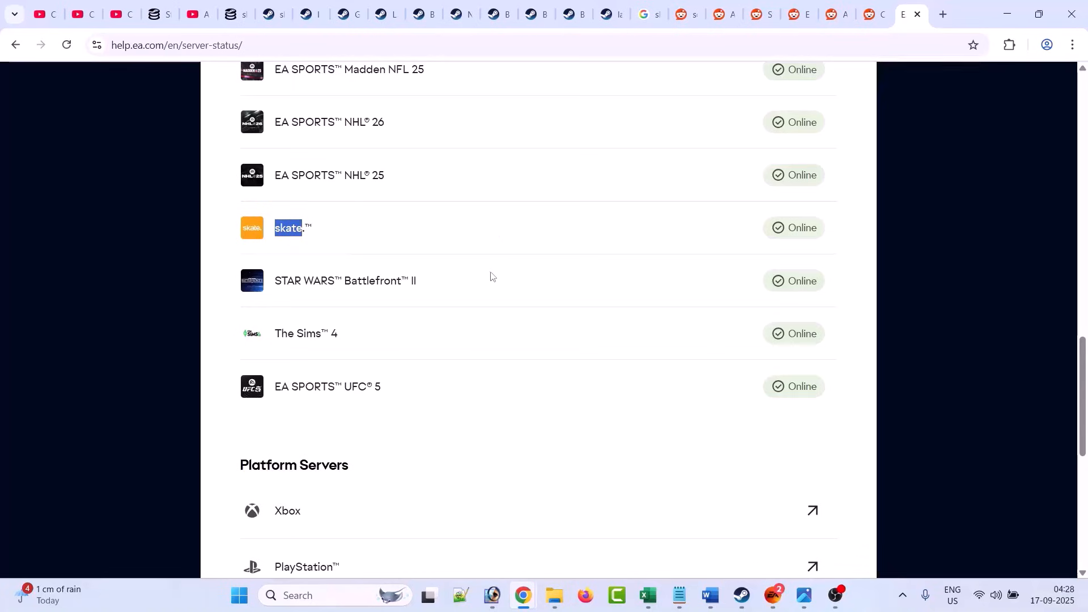
mouse_move(302, 233)
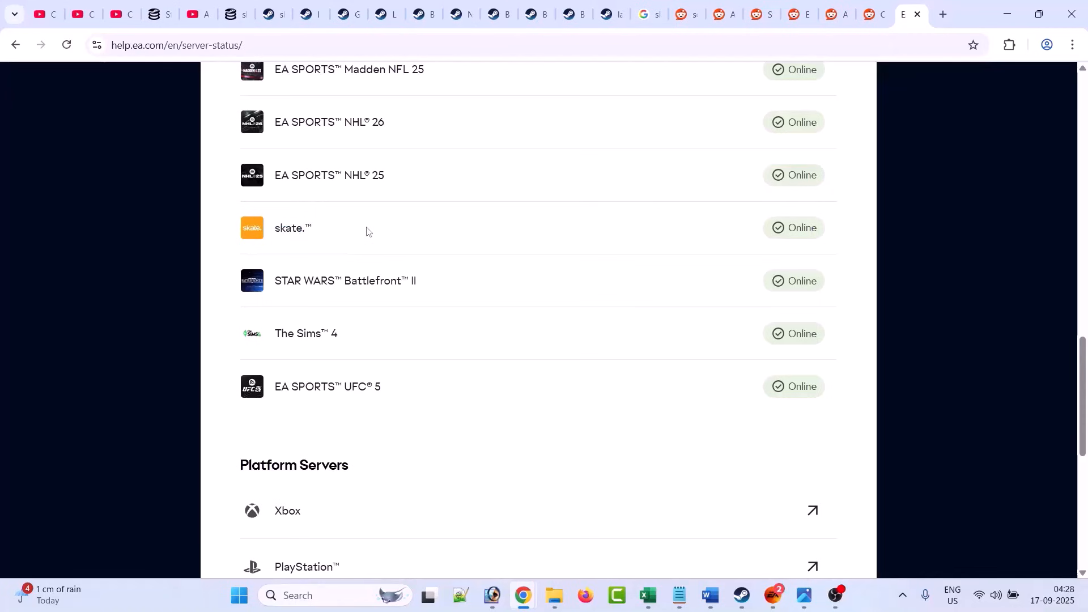
left_click(708, 595)
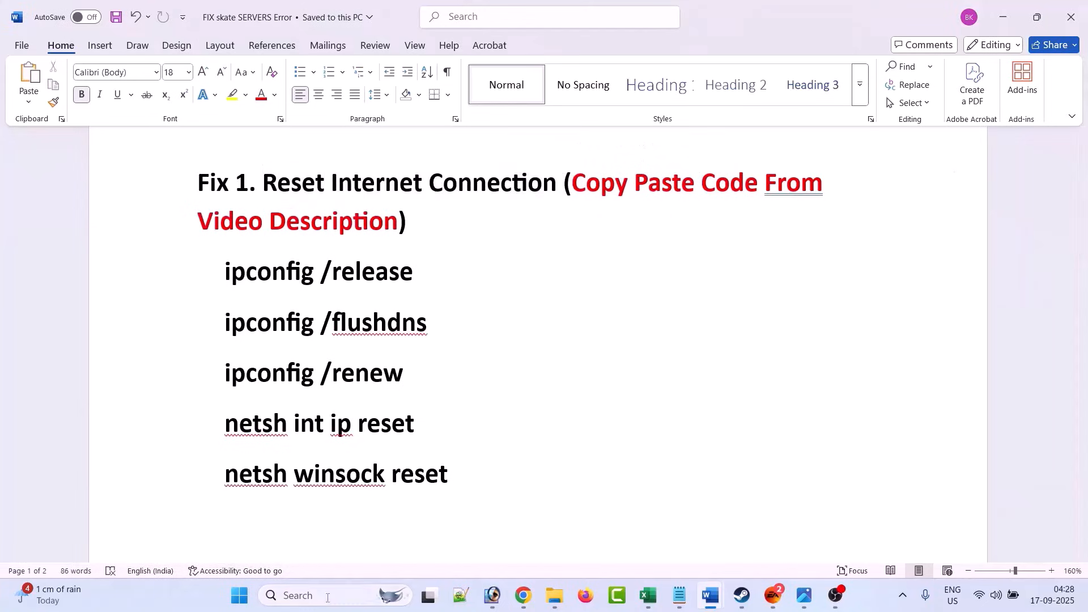
Run ipconfig /release, /flushdns, /renew, netsh int ip reset and netsh winsock reset in an admin Command Prompt
type("cm")
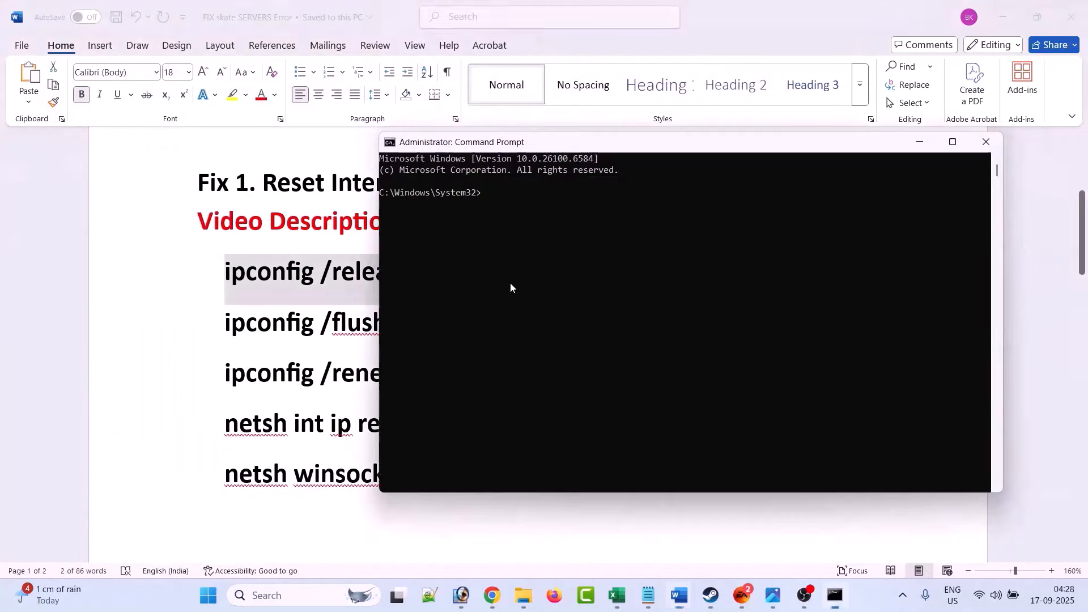
type("ipconfig /release")
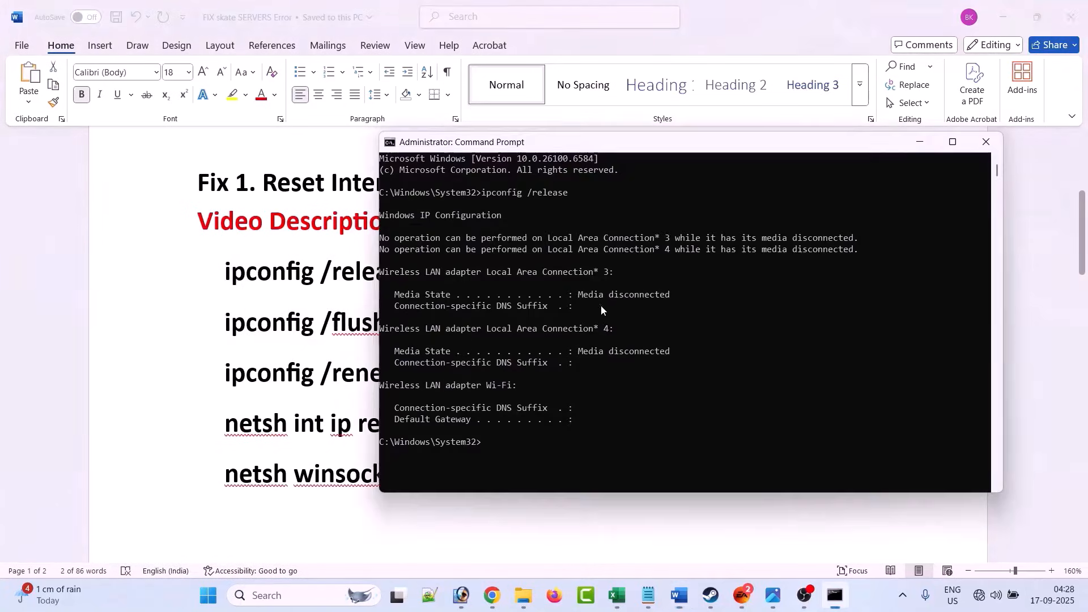
type("ipconfig /flushdns")
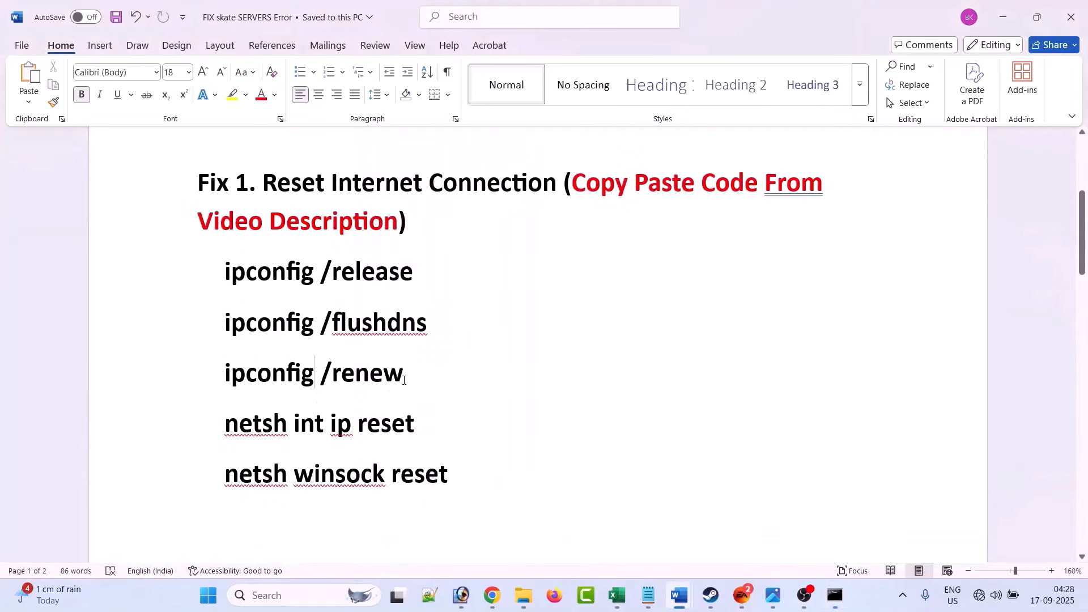
left_click(834, 595)
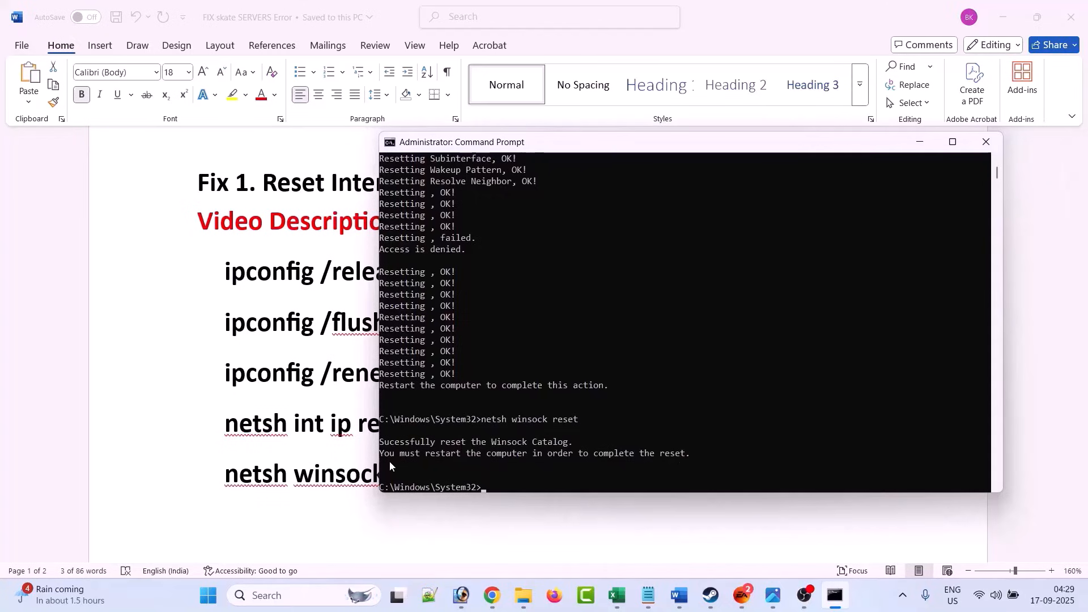
mouse_move(558, 468)
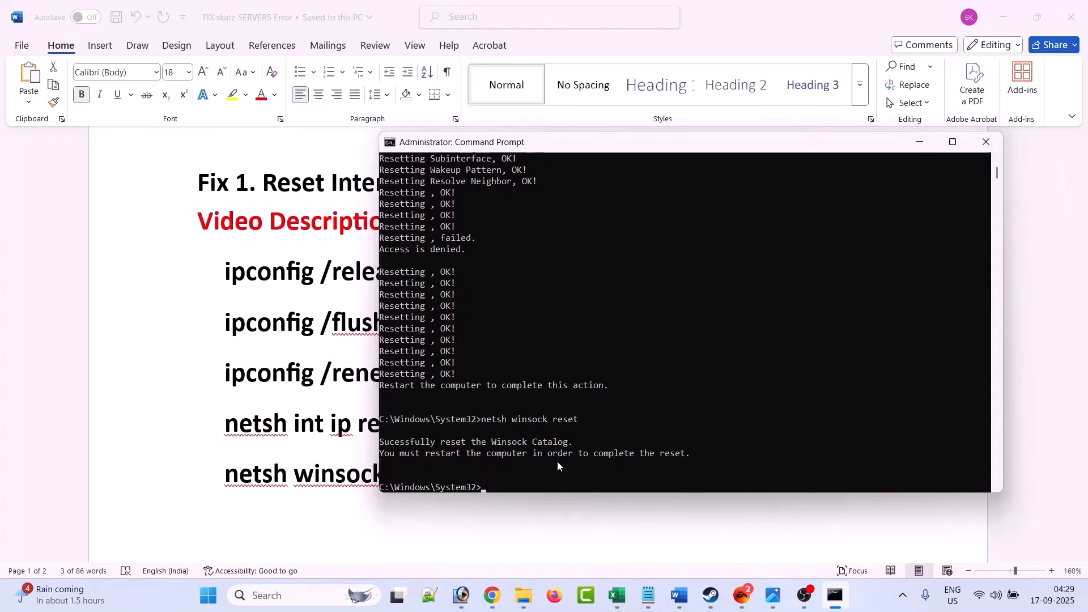
mouse_move(936, 221)
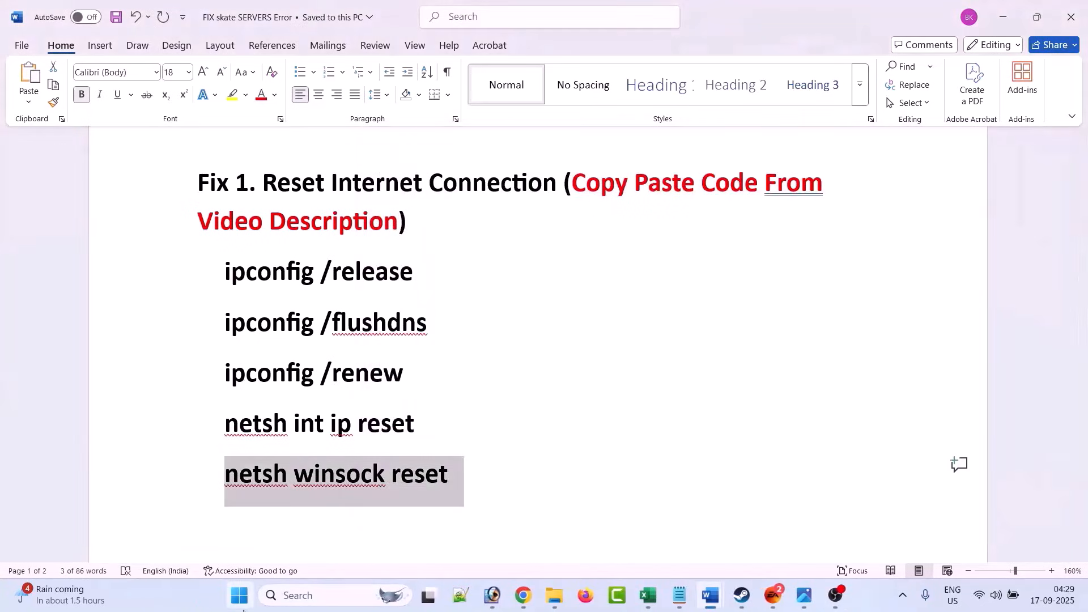
left_click(240, 596)
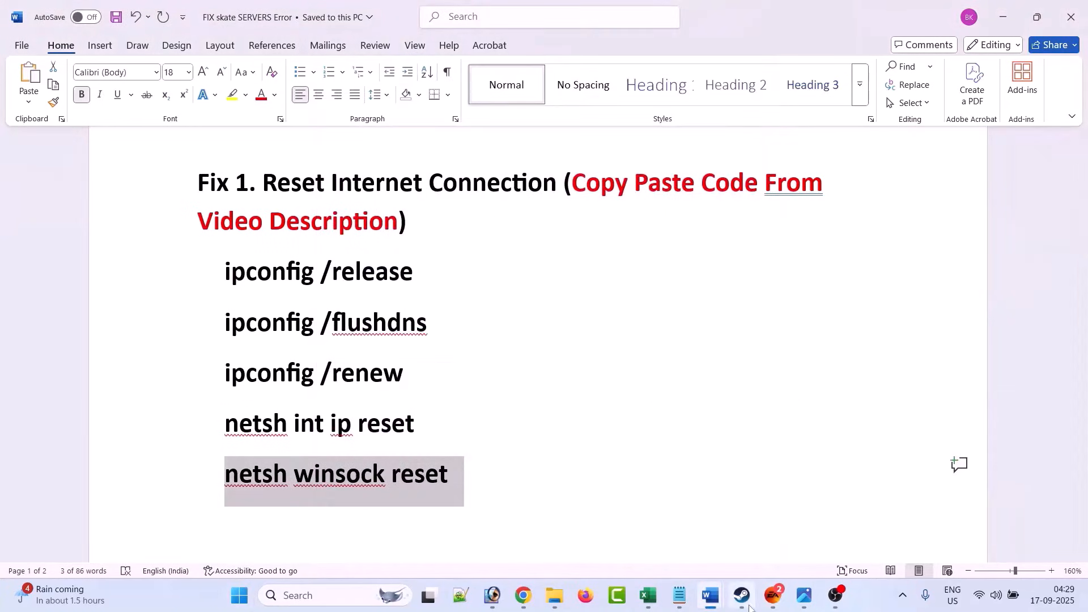
Show the skate. library page in Steam, then return to the notes at Fix 2
left_click(741, 595)
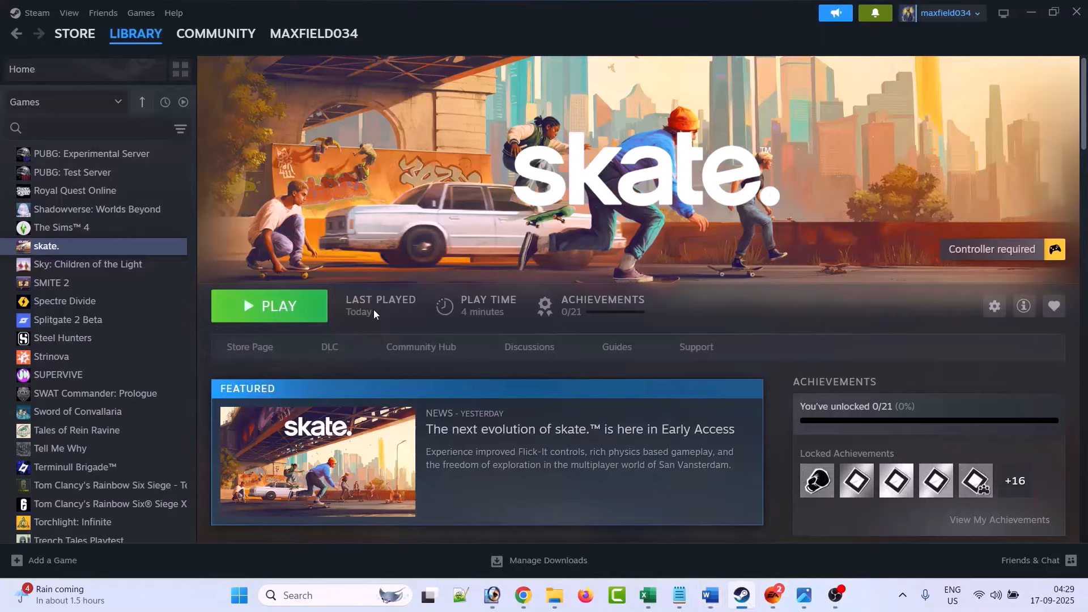
left_click(675, 595)
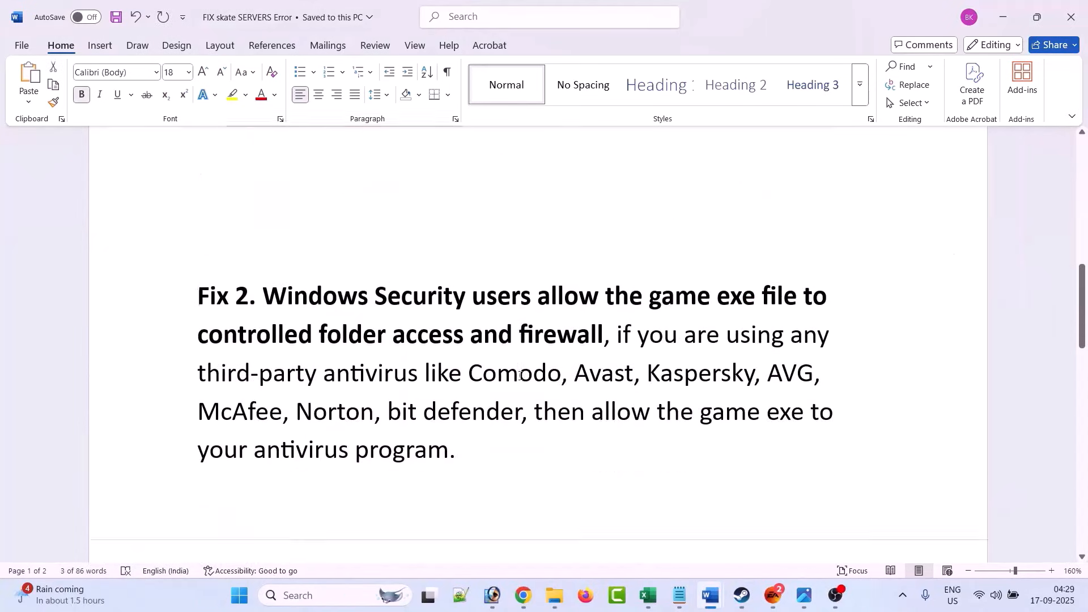
Launch Windows Security from Start search and reach Virus & threat protection
left_click(429, 333)
type("windows security")
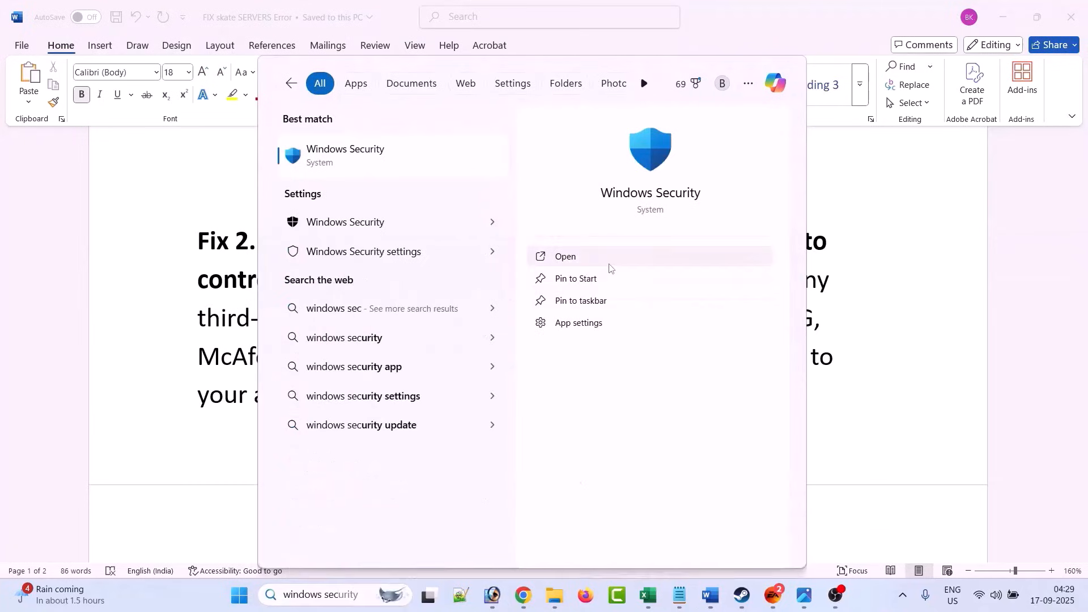
left_click(564, 256)
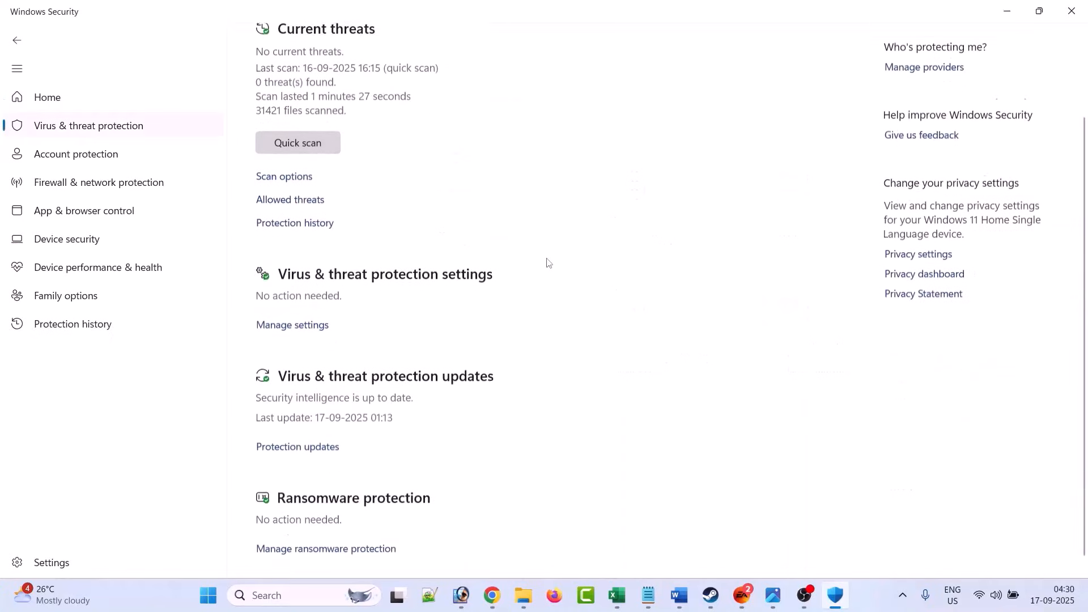
Add steamapps\common\Skate\Skate.exe as an allowed app under Controlled folder access, then go Home
scroll("down", 3)
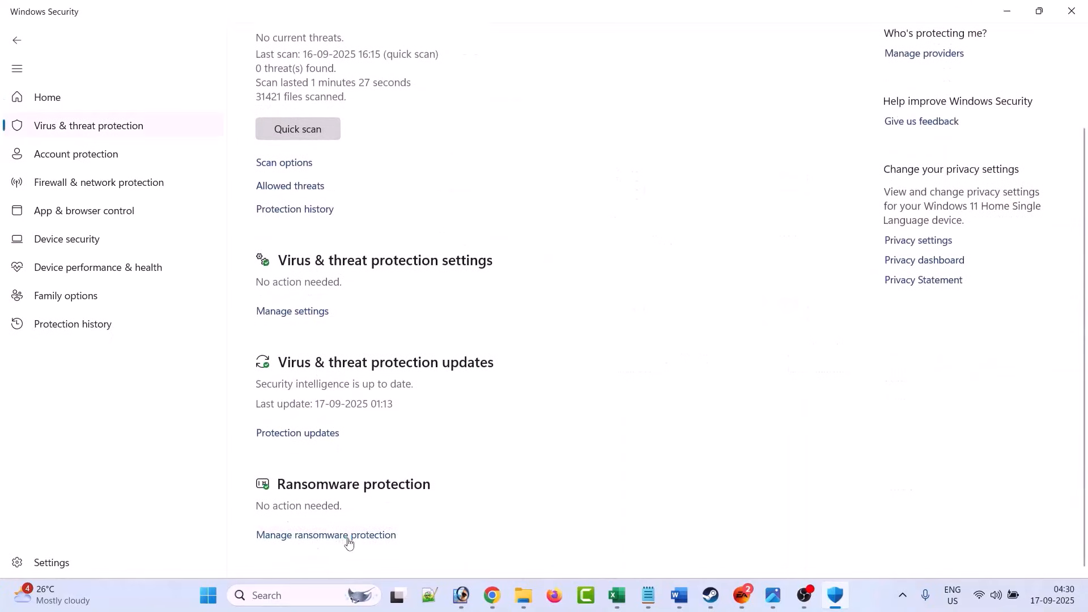
left_click(326, 535)
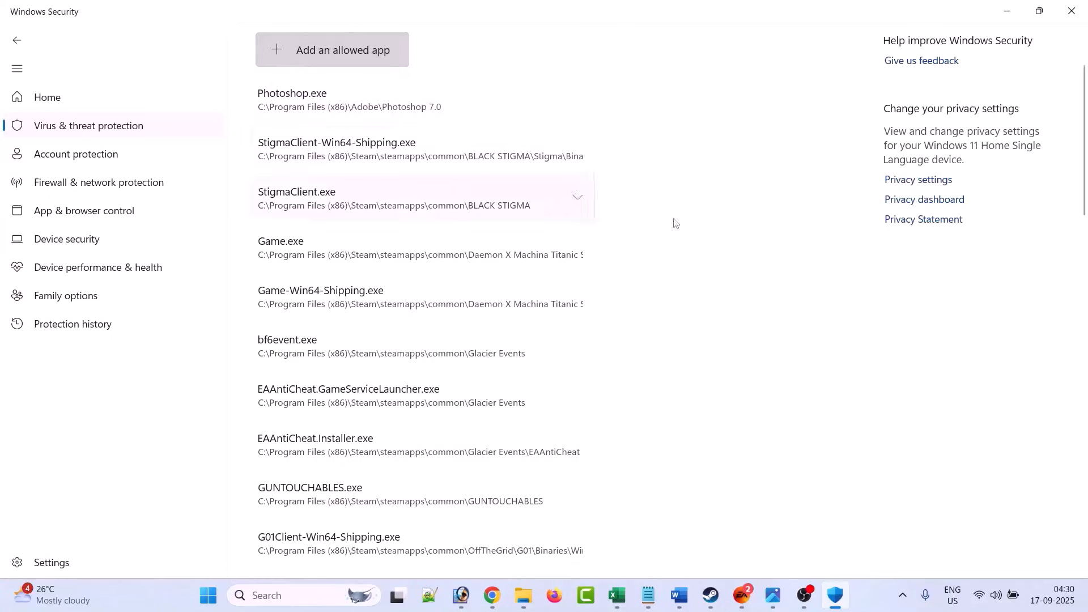
left_click(333, 48)
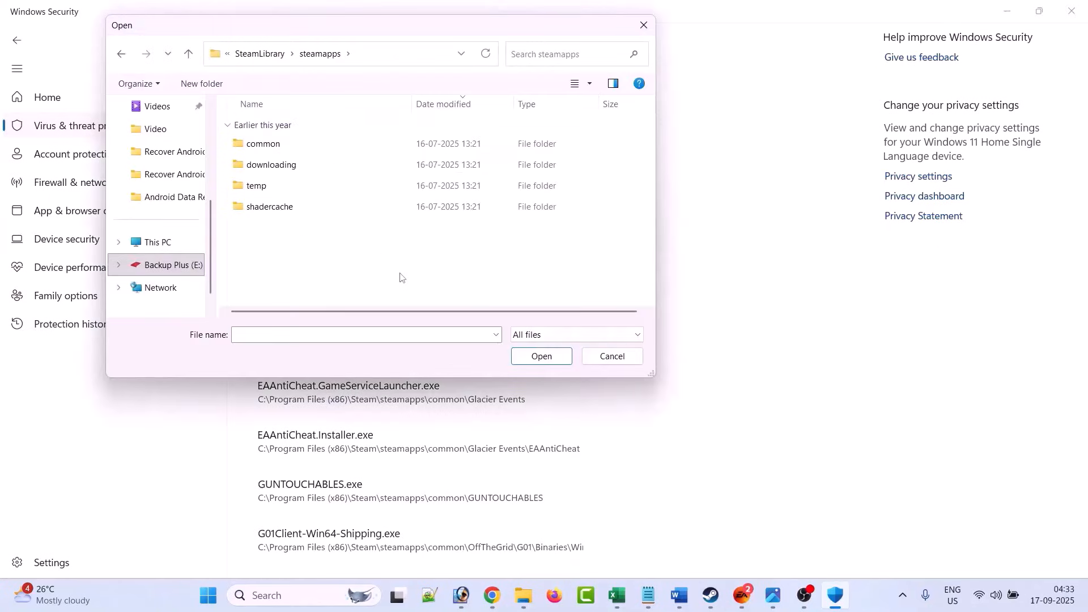
mouse_move(420, 272)
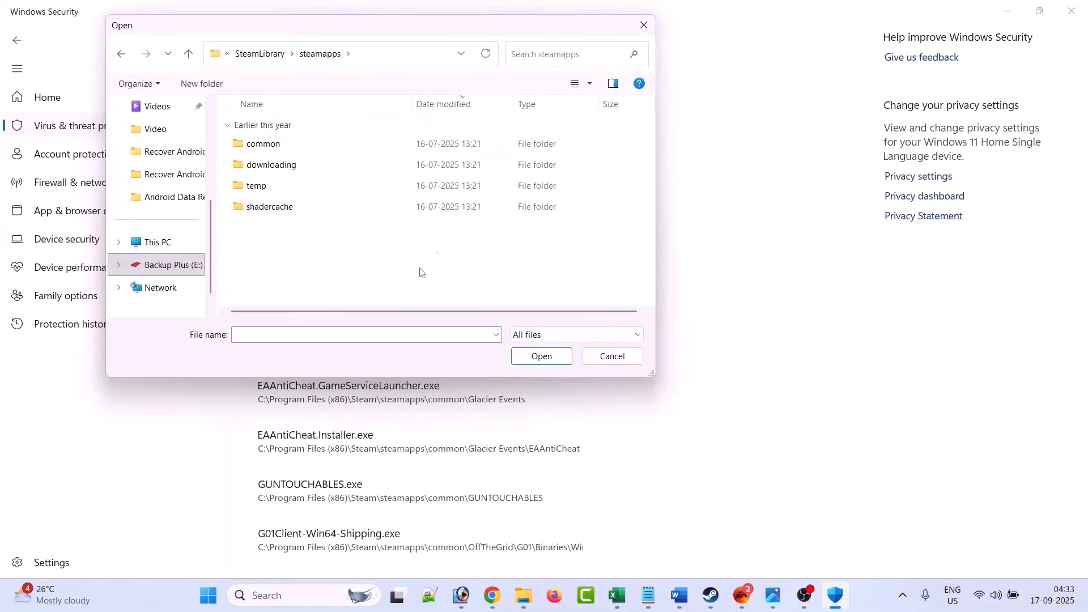
double_click(263, 144)
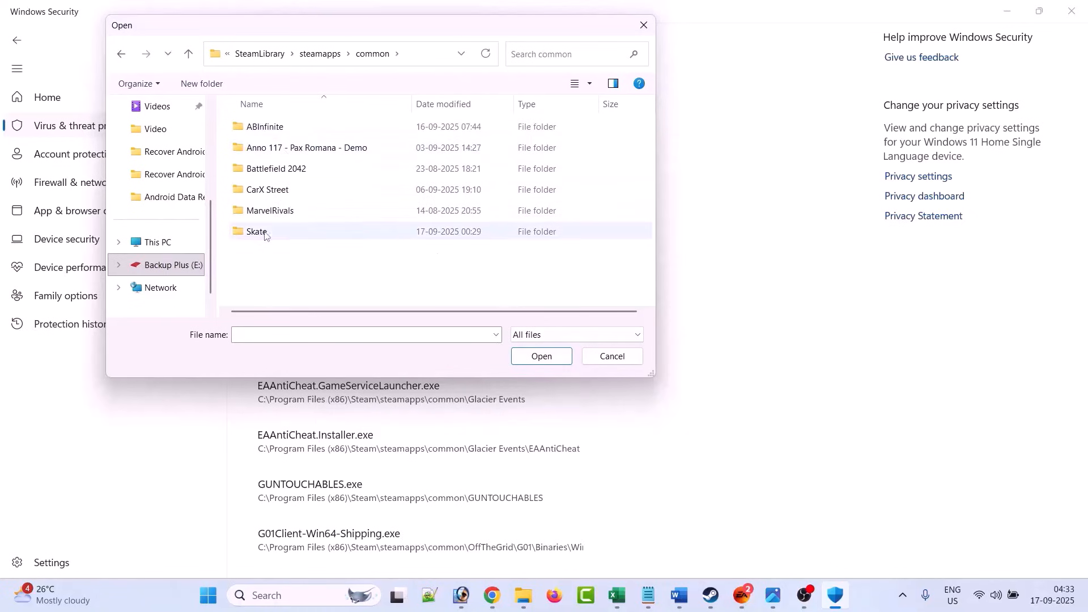
double_click(256, 231)
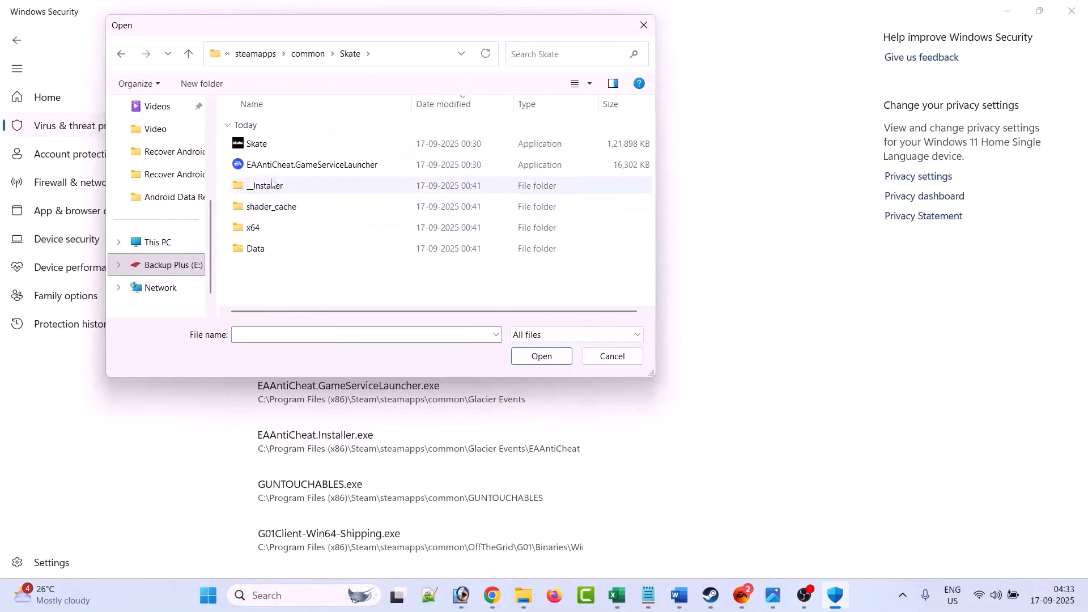
left_click(256, 144)
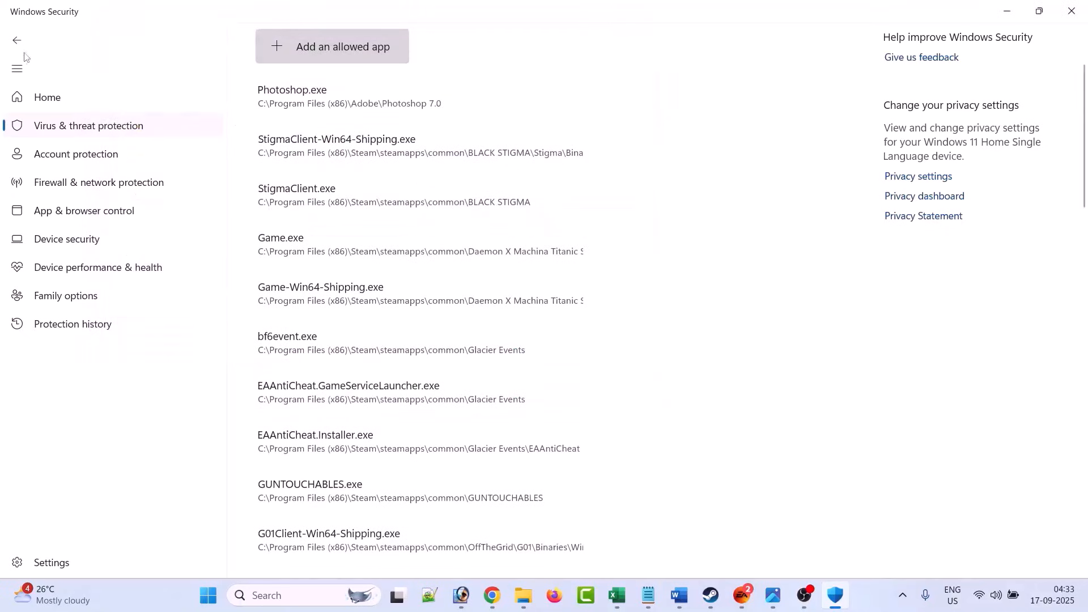
left_click(46, 97)
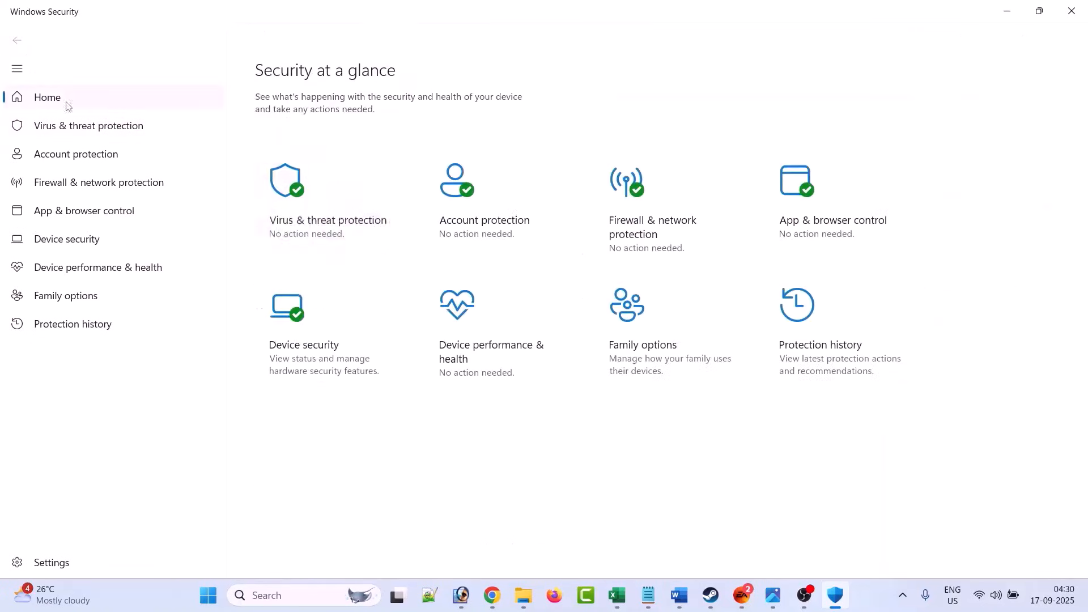
mouse_move(672, 239)
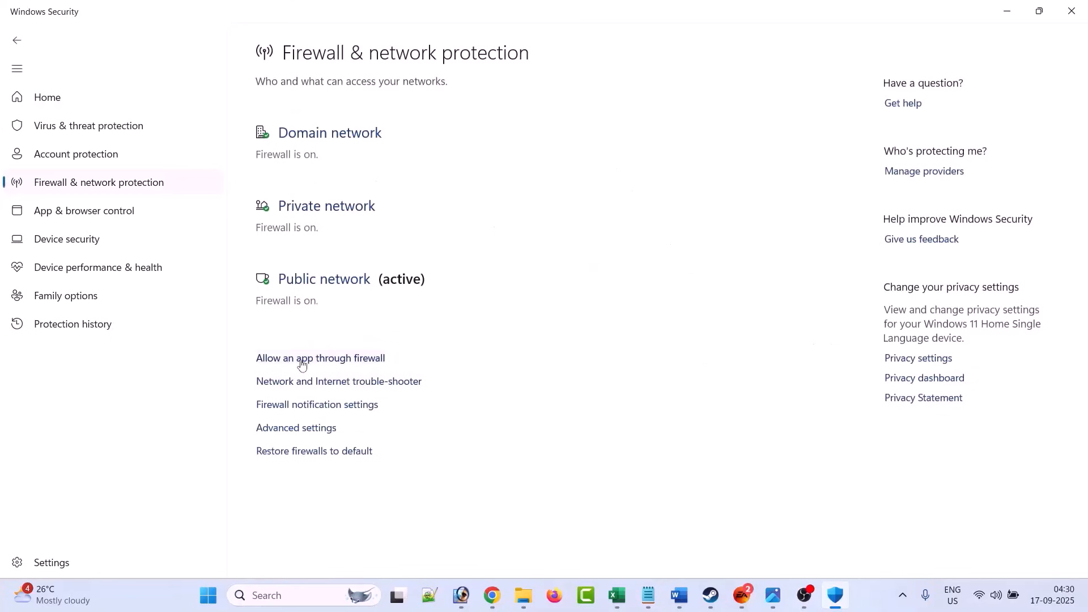
Allow the Skate application from steamapps\common\Skate through Windows Defender Firewall
left_click(320, 358)
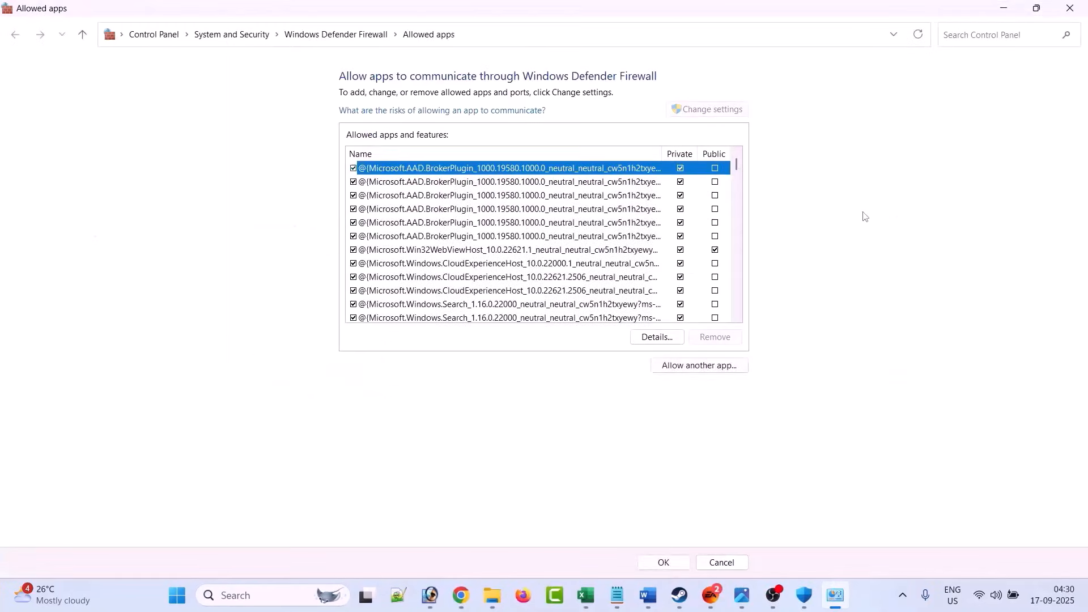
left_click(699, 366)
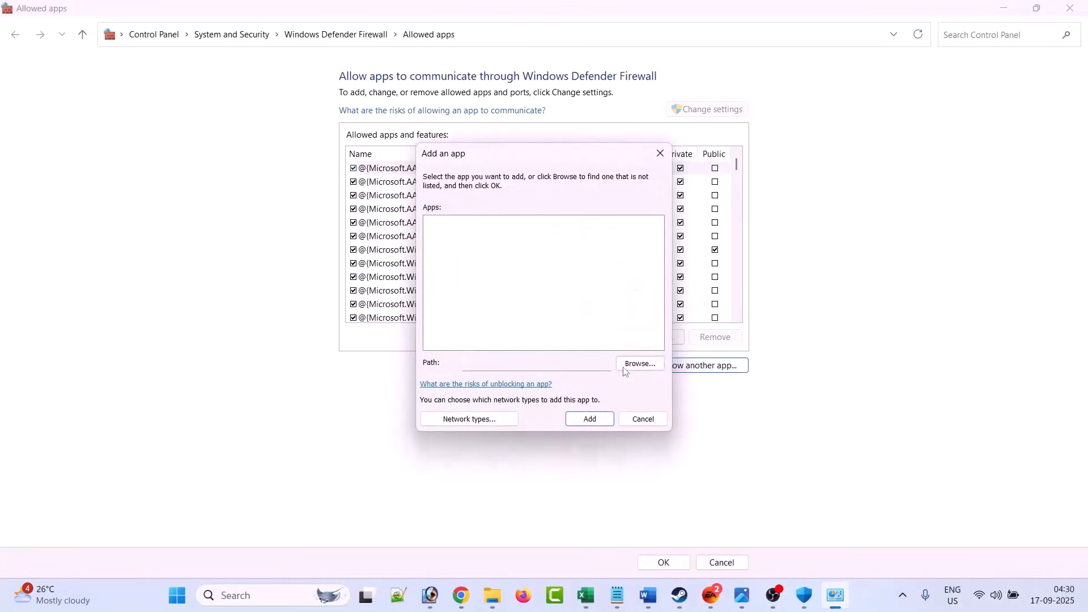
left_click(638, 363)
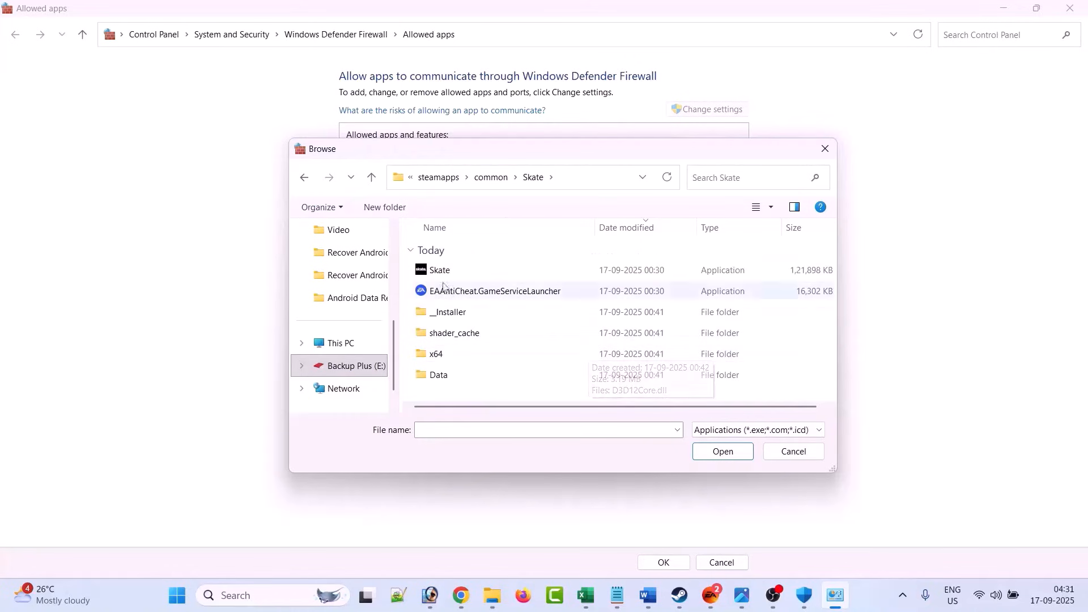
left_click(440, 269)
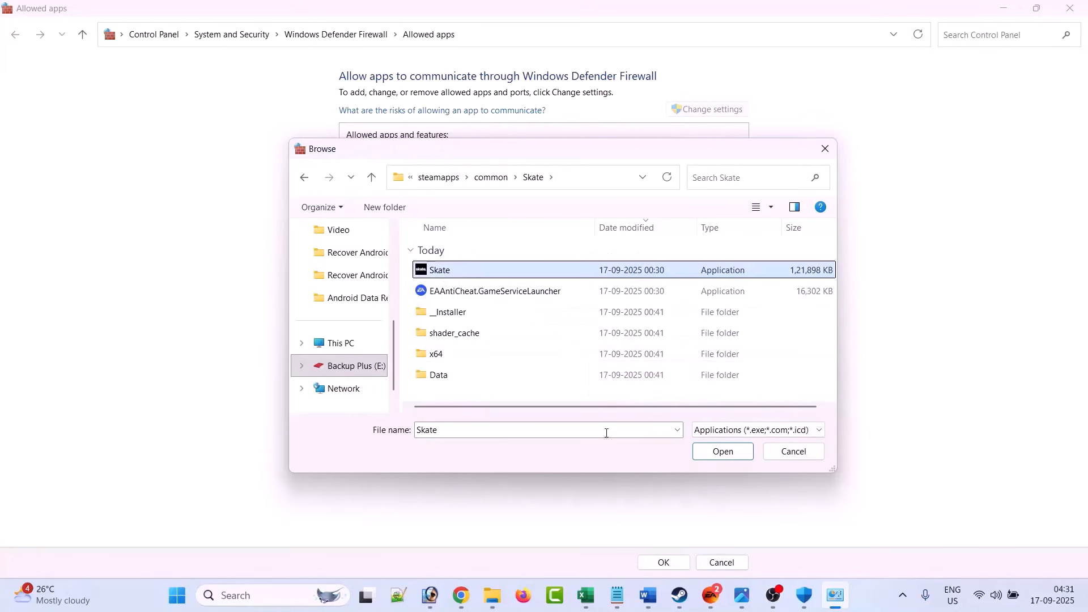
left_click(722, 451)
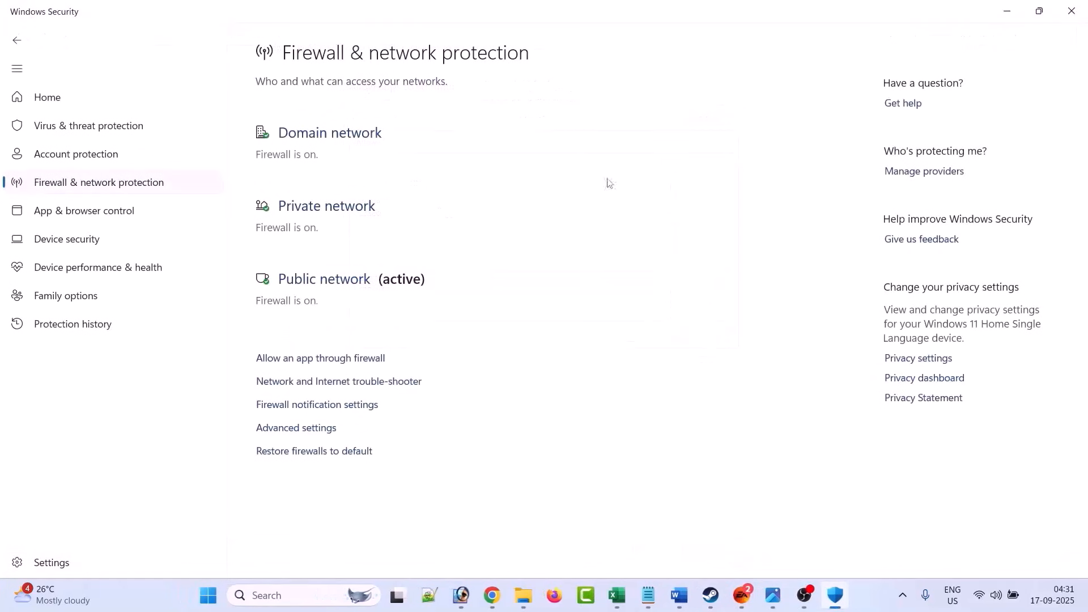
Revisit the Fix 2 paragraph in the Word troubleshooting guide
left_click(709, 596)
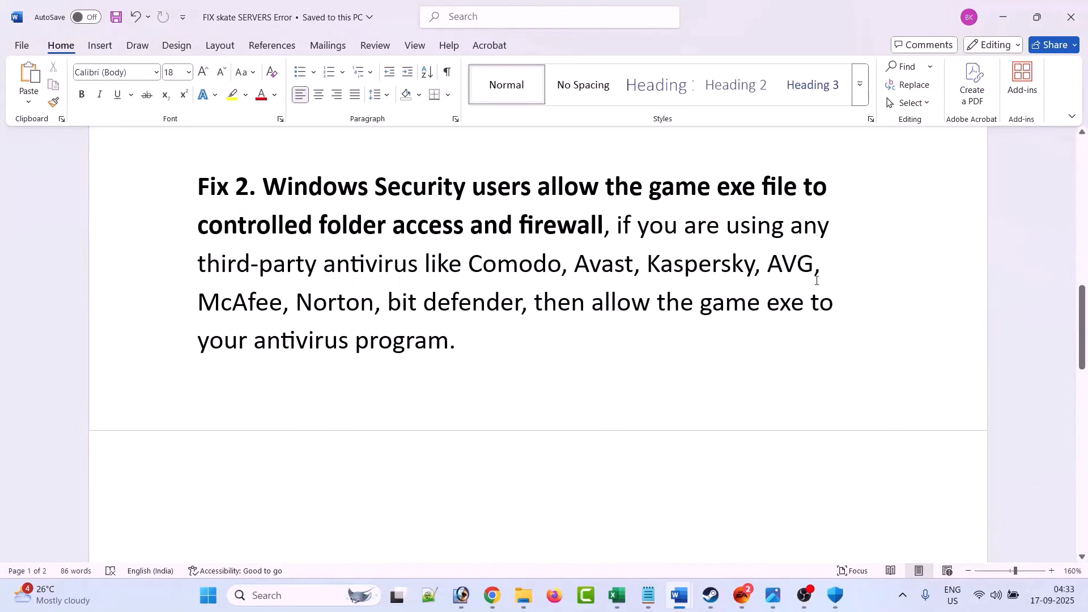
left_click(456, 340)
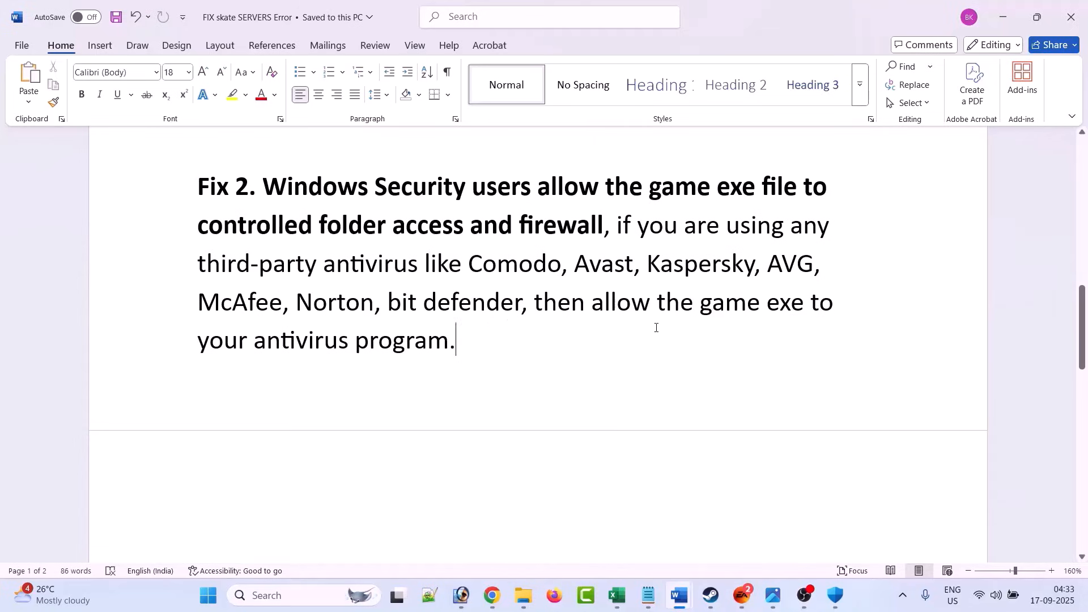
mouse_move(490, 354)
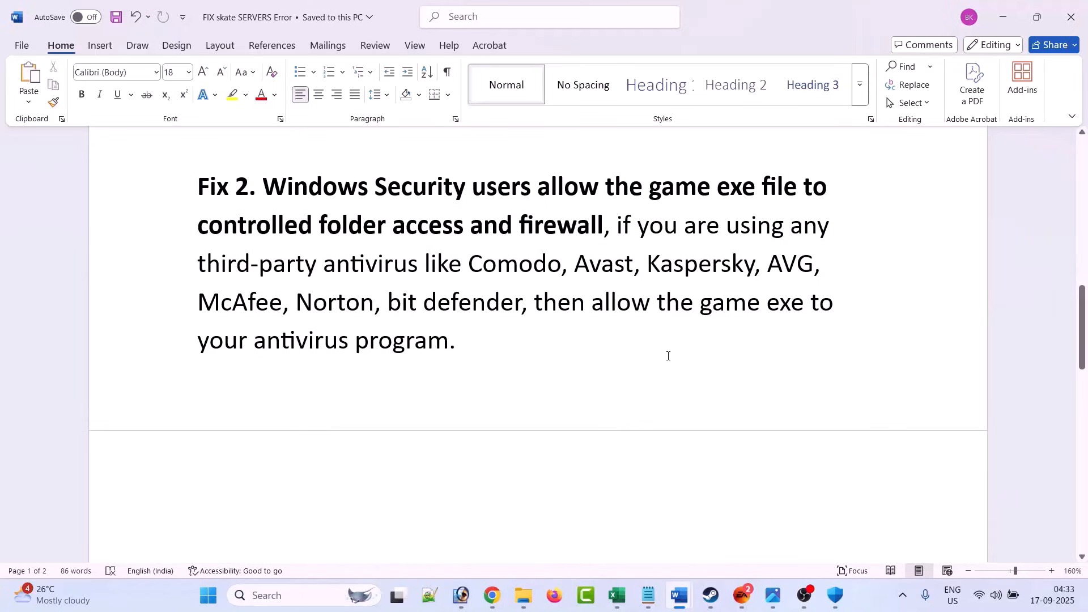
left_click(457, 340)
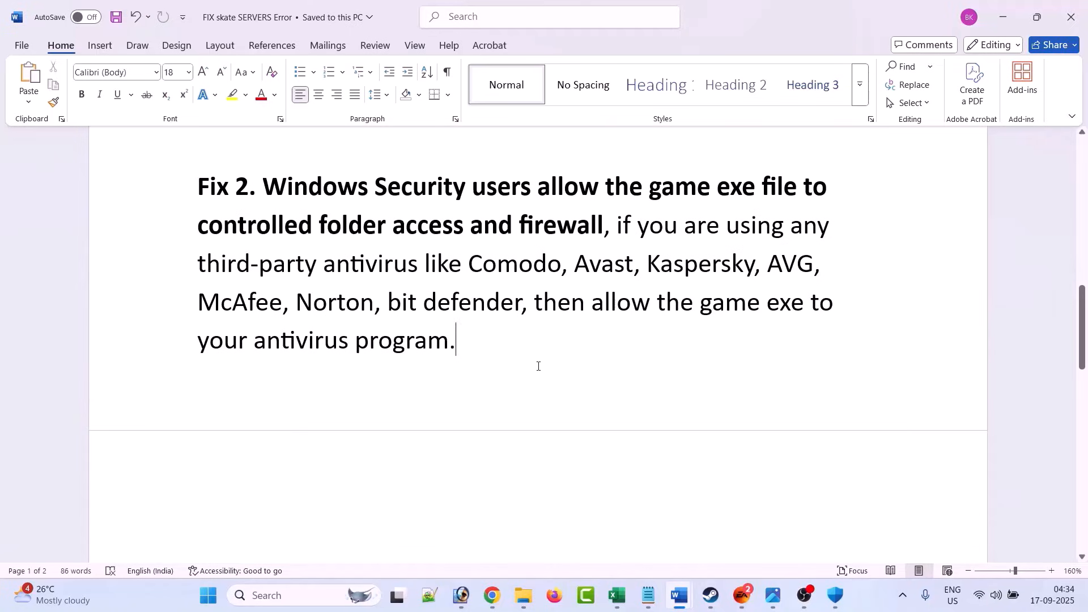
mouse_move(624, 351)
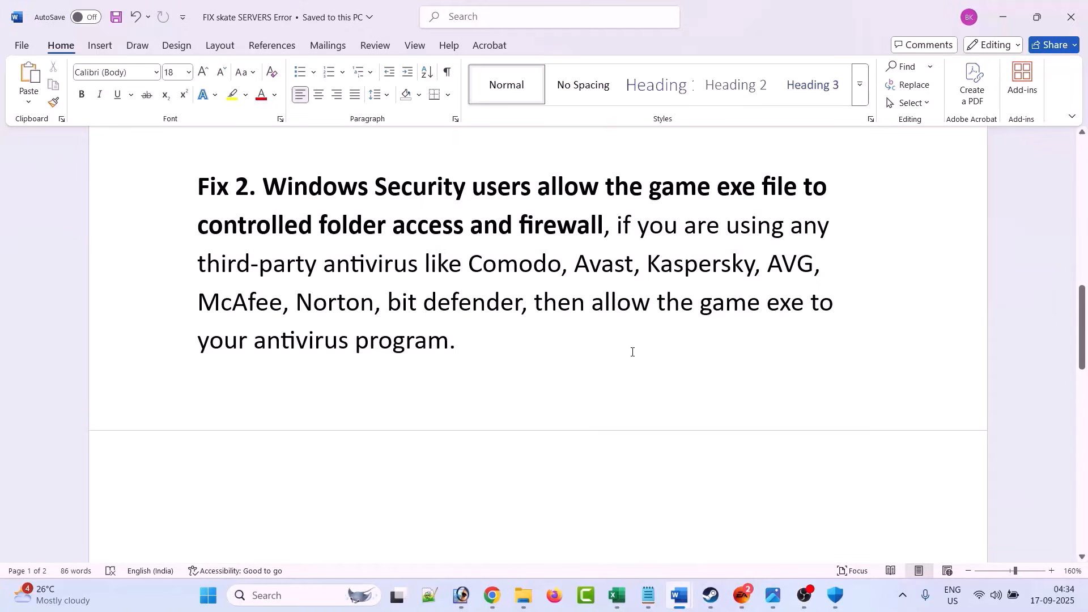
scroll("down", 3)
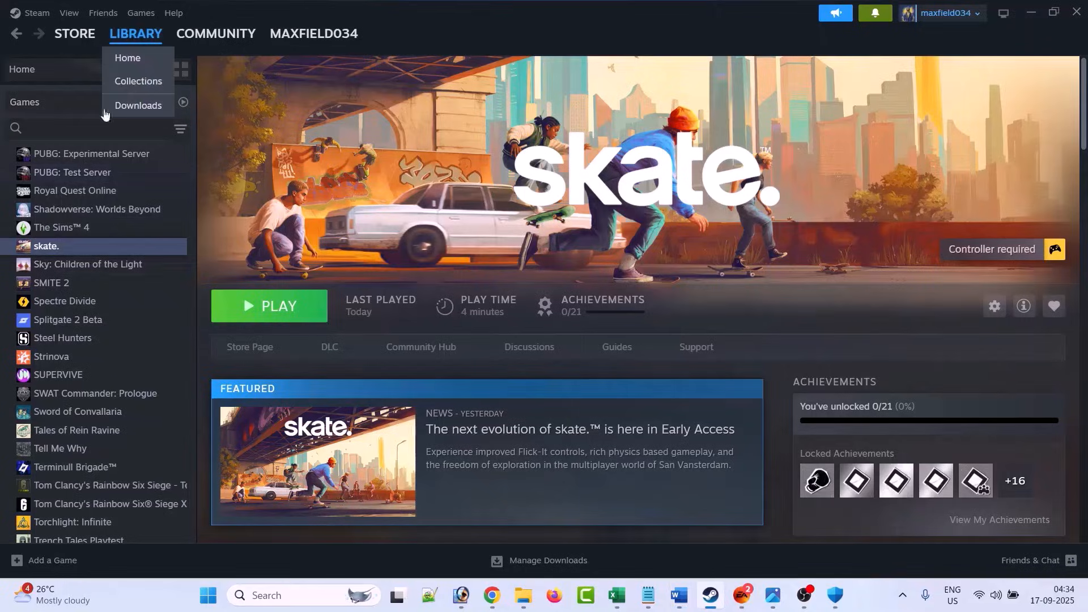
Verify integrity of skate.'s game files from Properties > Installed Files, then close the window
right_click(46, 246)
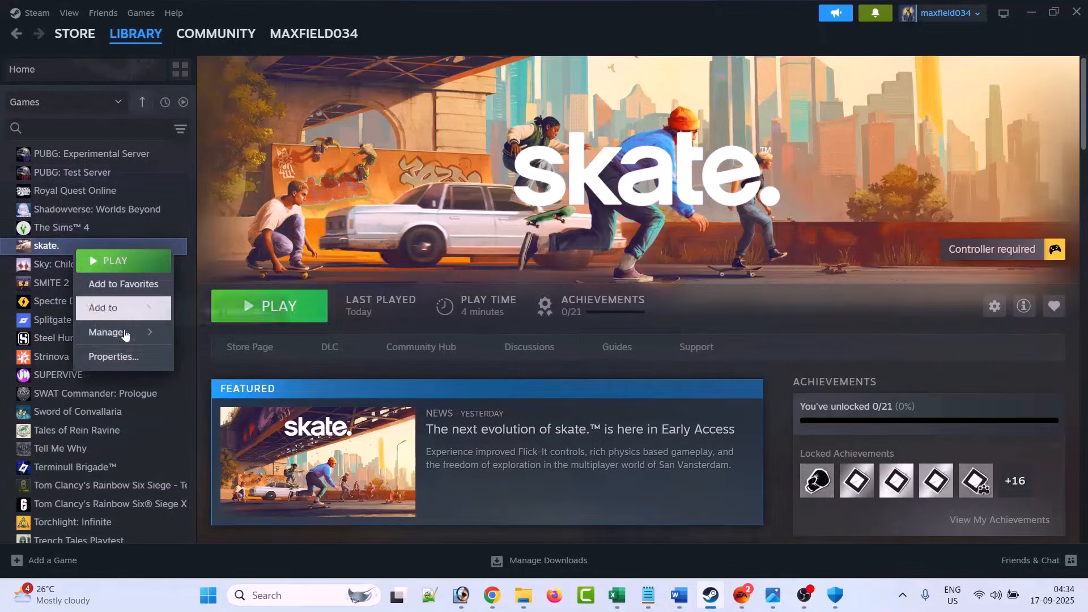
left_click(113, 356)
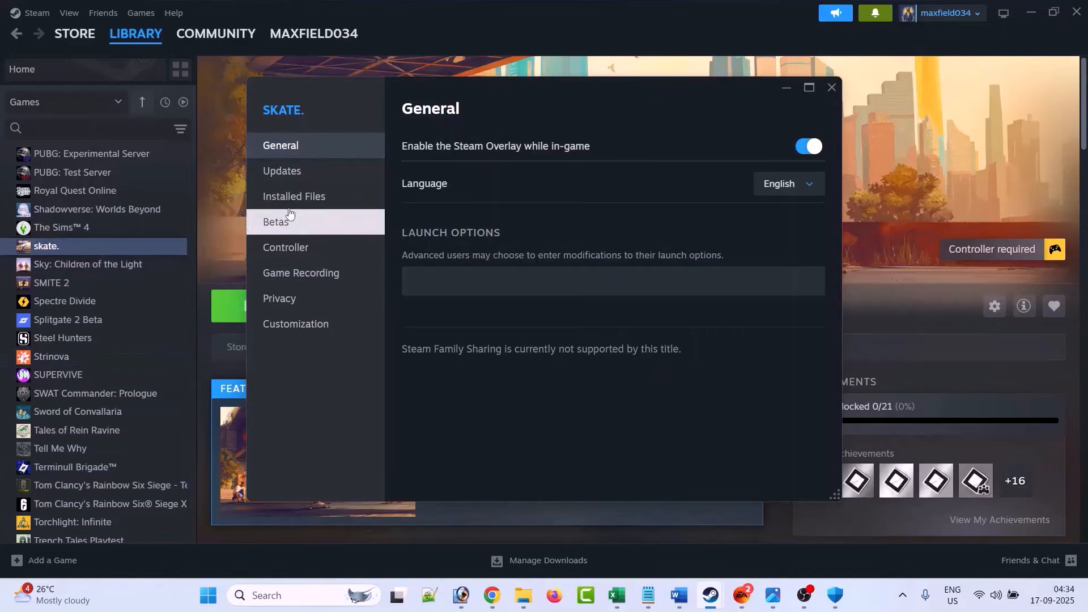
left_click(293, 196)
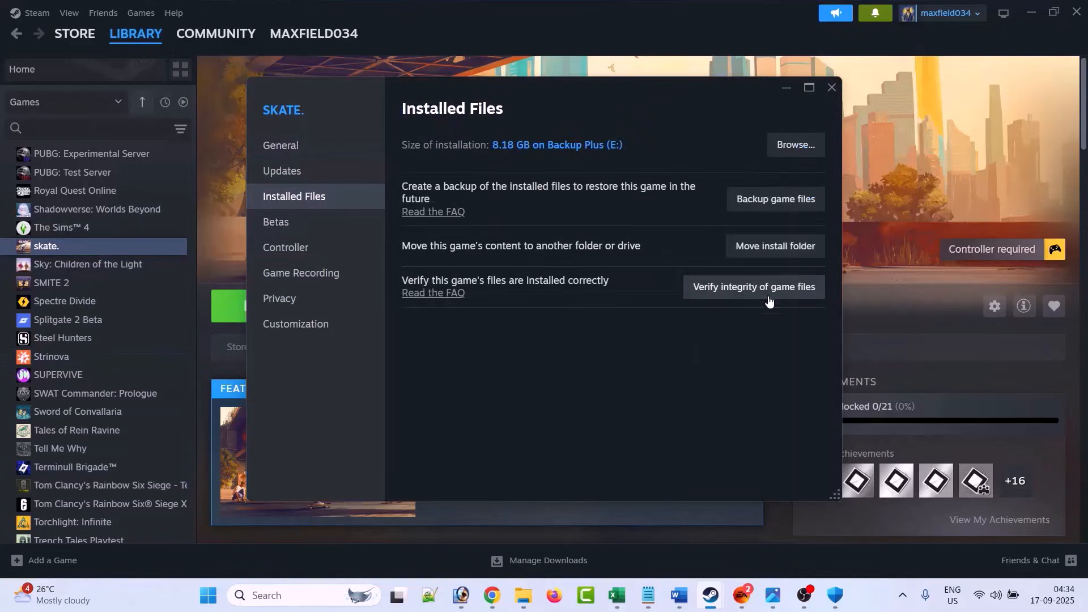
mouse_move(649, 321)
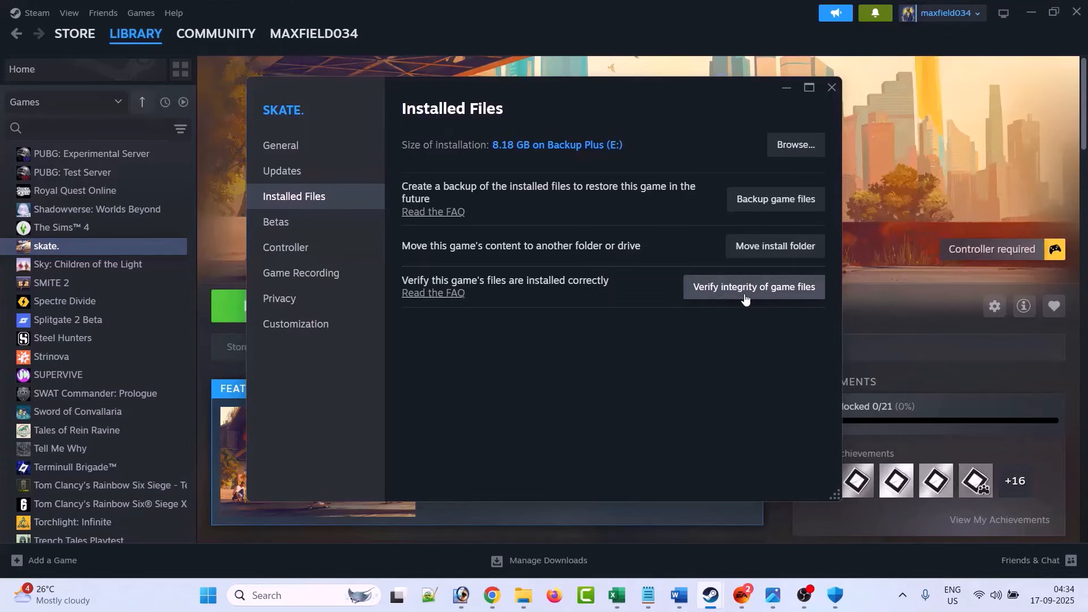
mouse_move(831, 88)
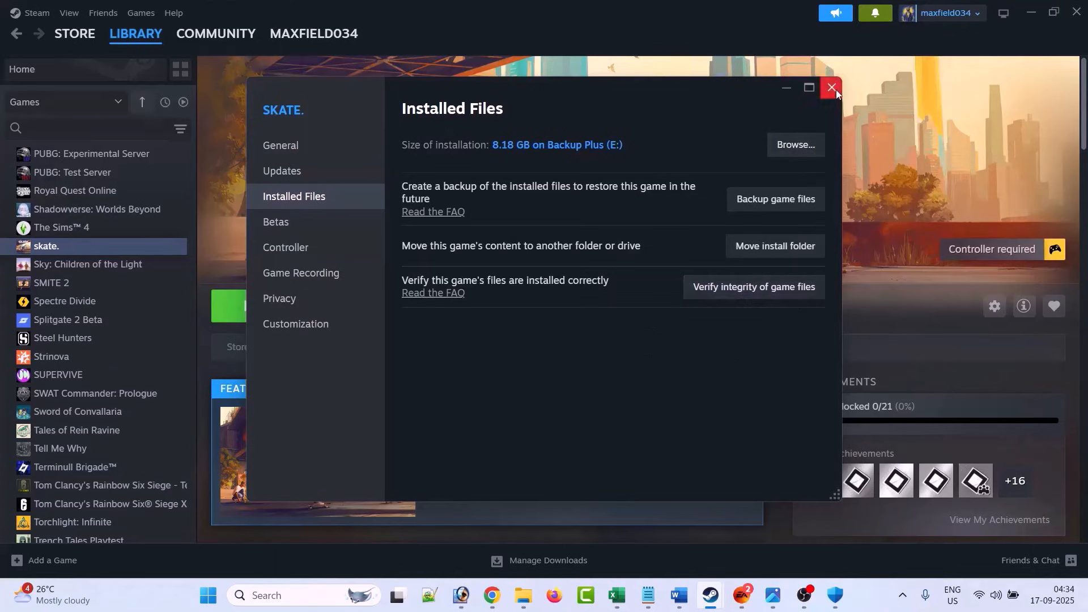
left_click(831, 87)
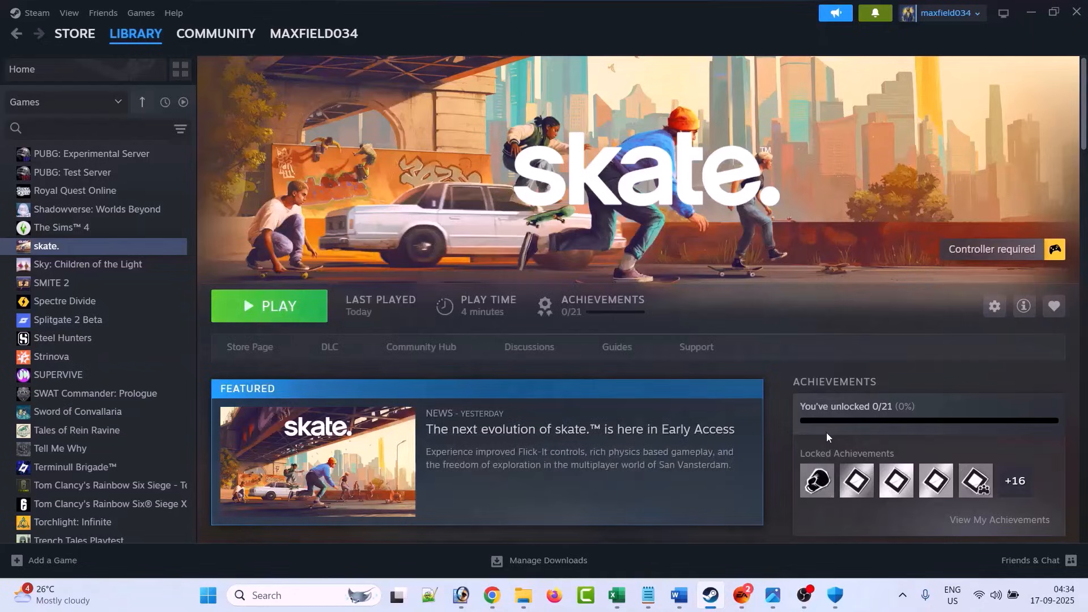
Use MANAGE > Repair on the skate. game page in the EA app
left_click(771, 595)
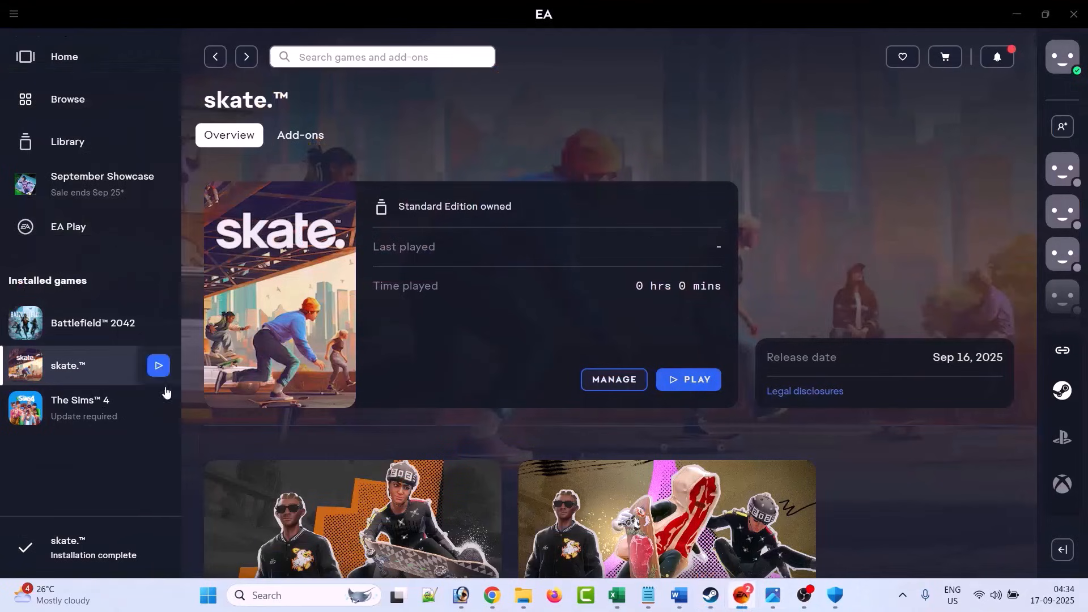
left_click(613, 379)
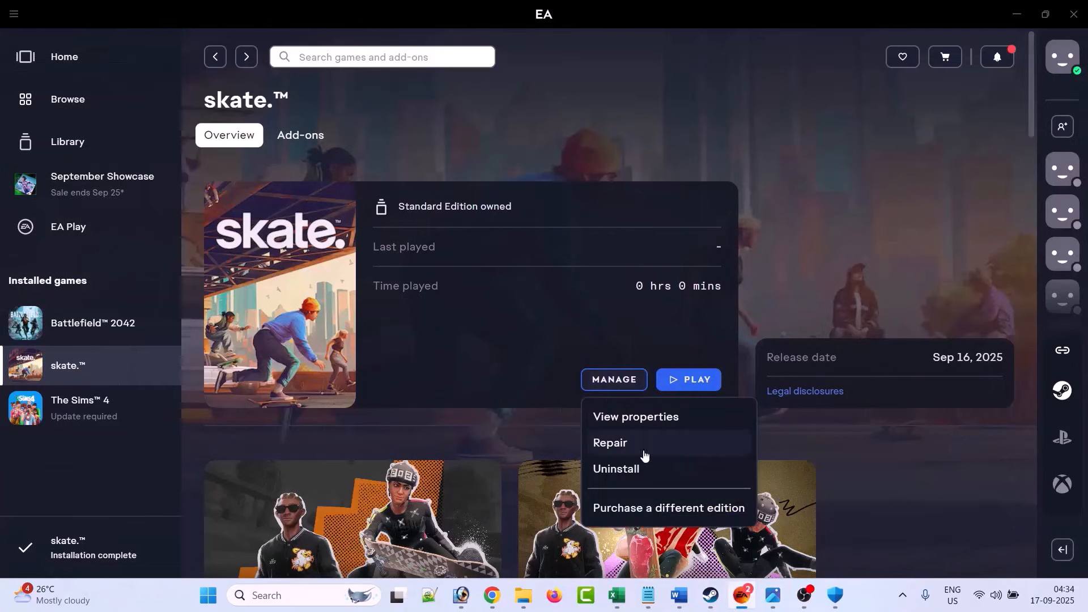
mouse_move(651, 445)
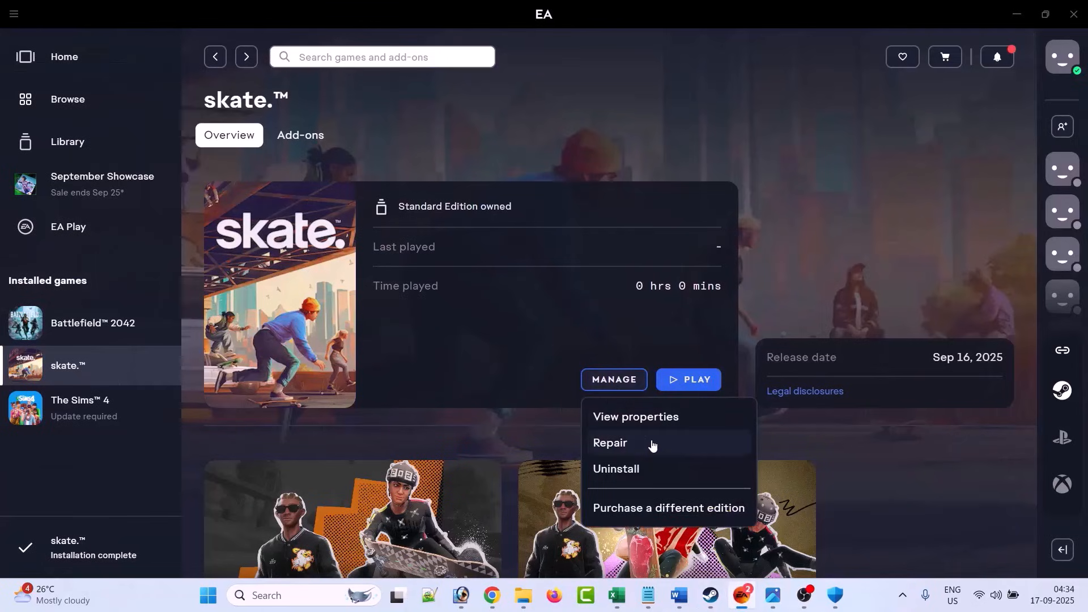
mouse_move(654, 450)
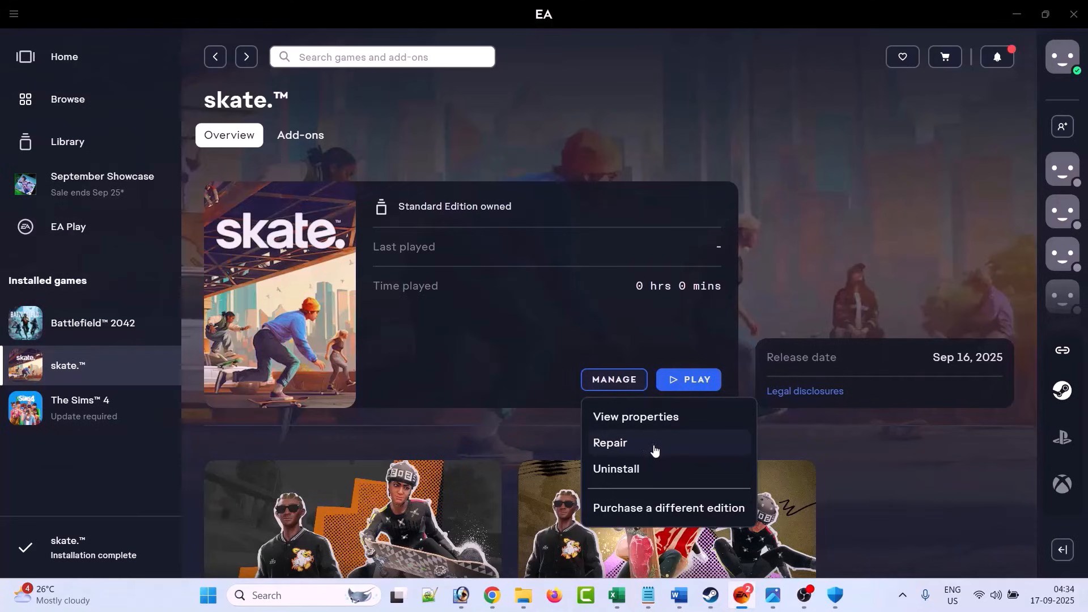